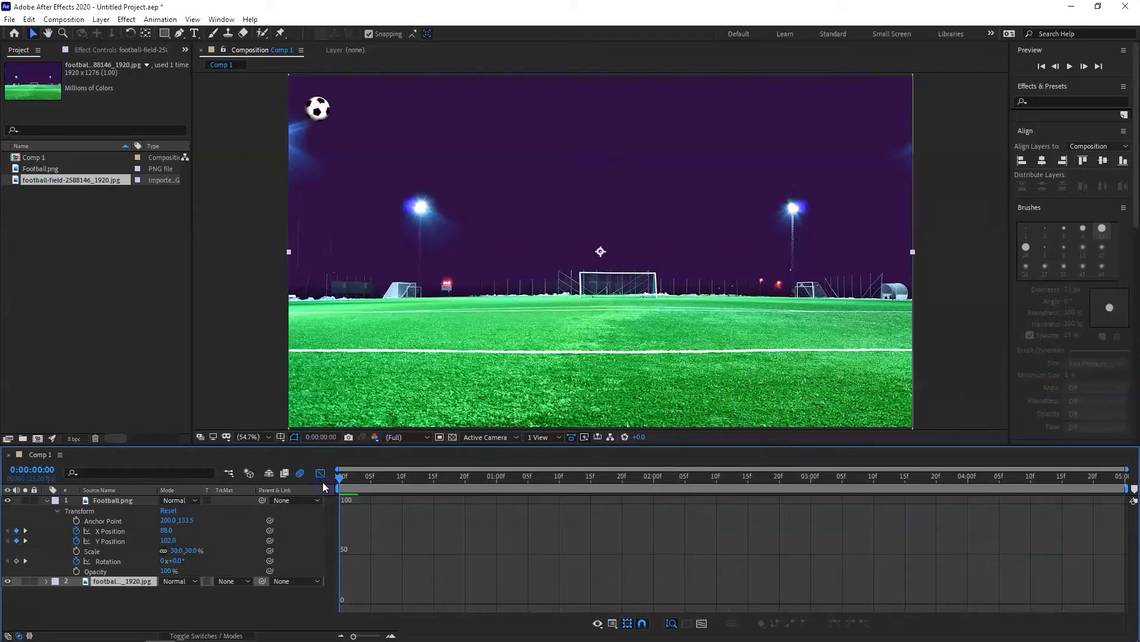
- Start a new empty project, discarding the football-field project
click(1072, 67)
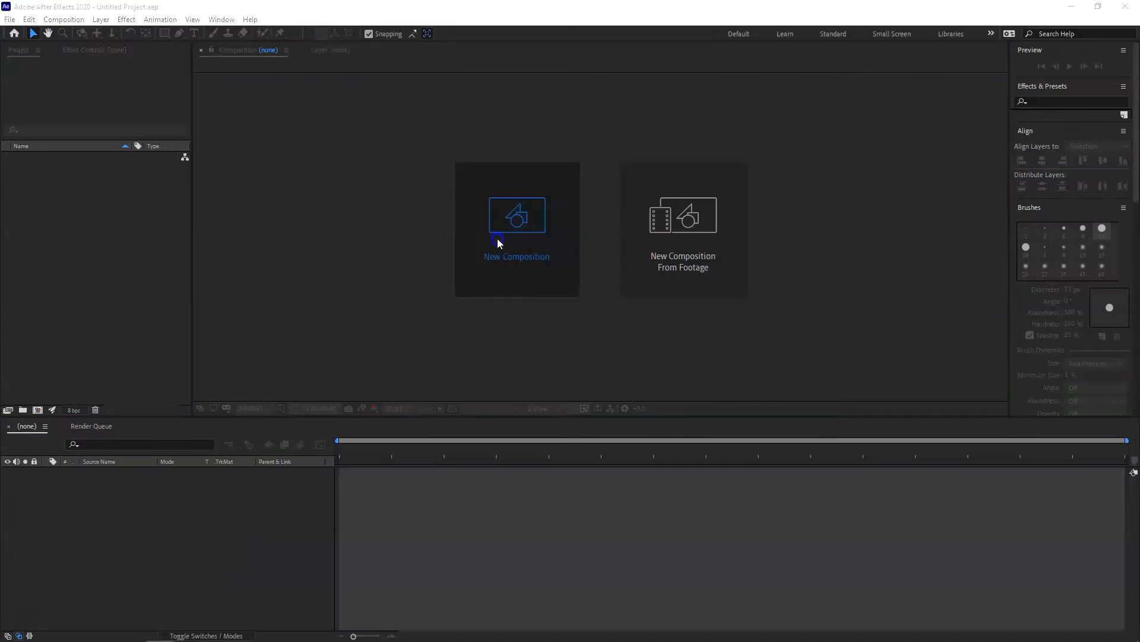
- Create Comp 1 as a black 1920×1080, 25 fps, 5-second composition
click(499, 242)
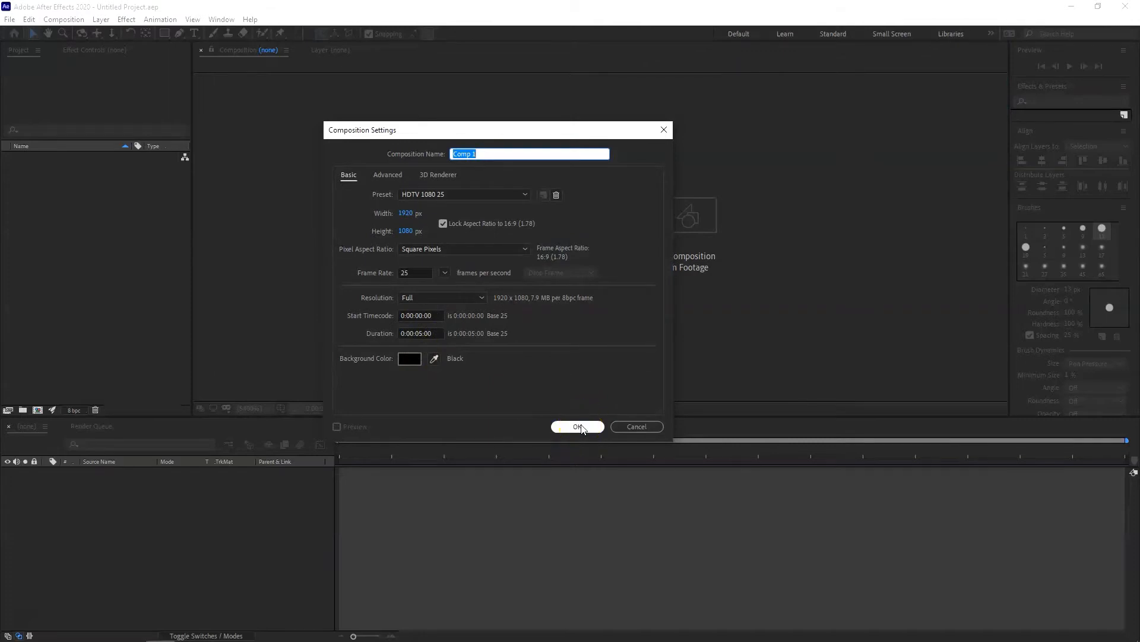
click(577, 427)
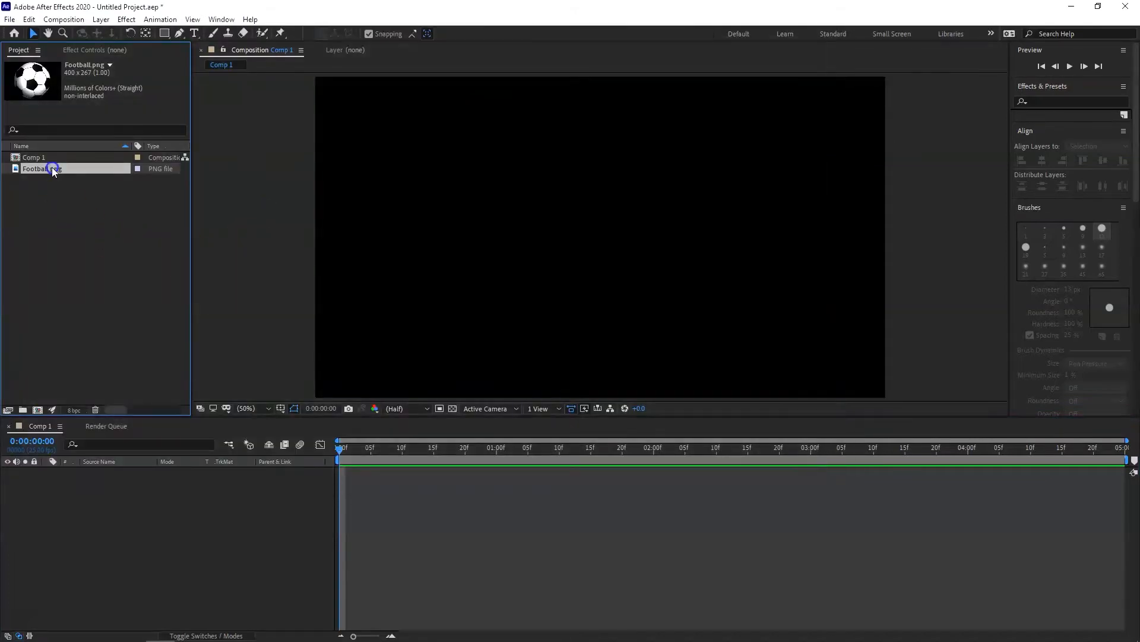
- Drop Football.png into Comp 1 as its only layer, centered in the frame
drag(43, 168, 75, 478)
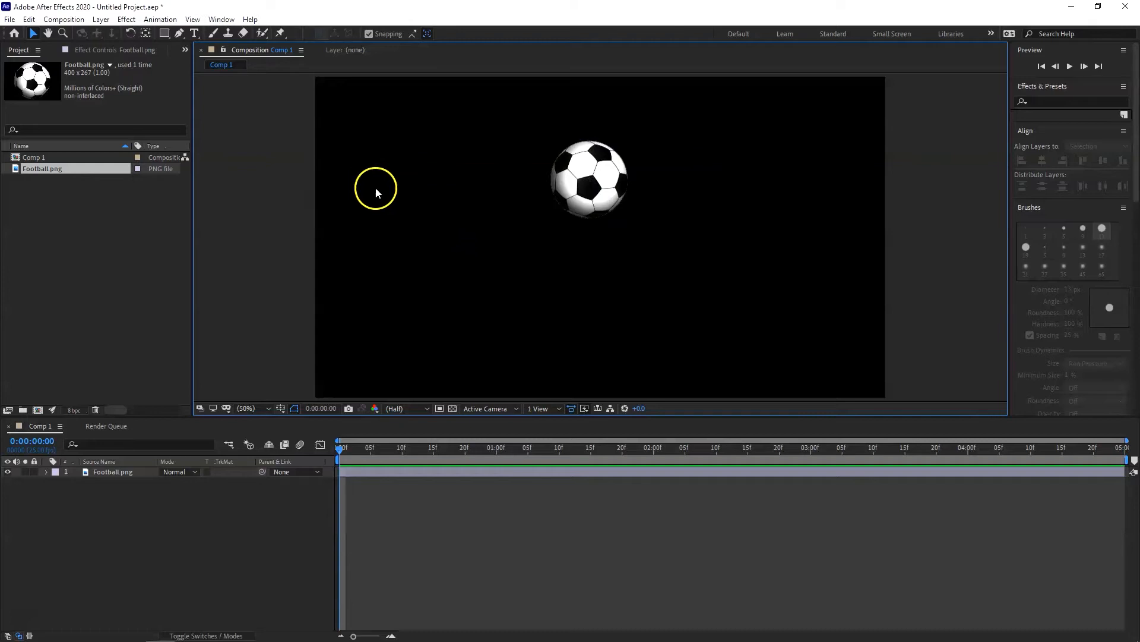
click(173, 33)
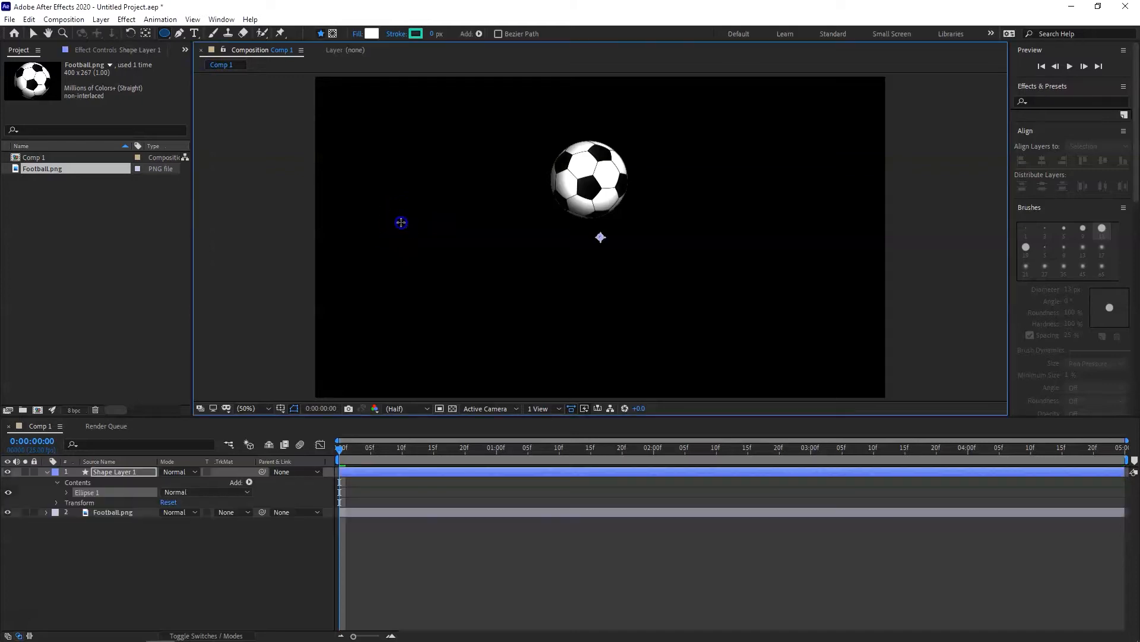
drag(401, 222, 442, 264)
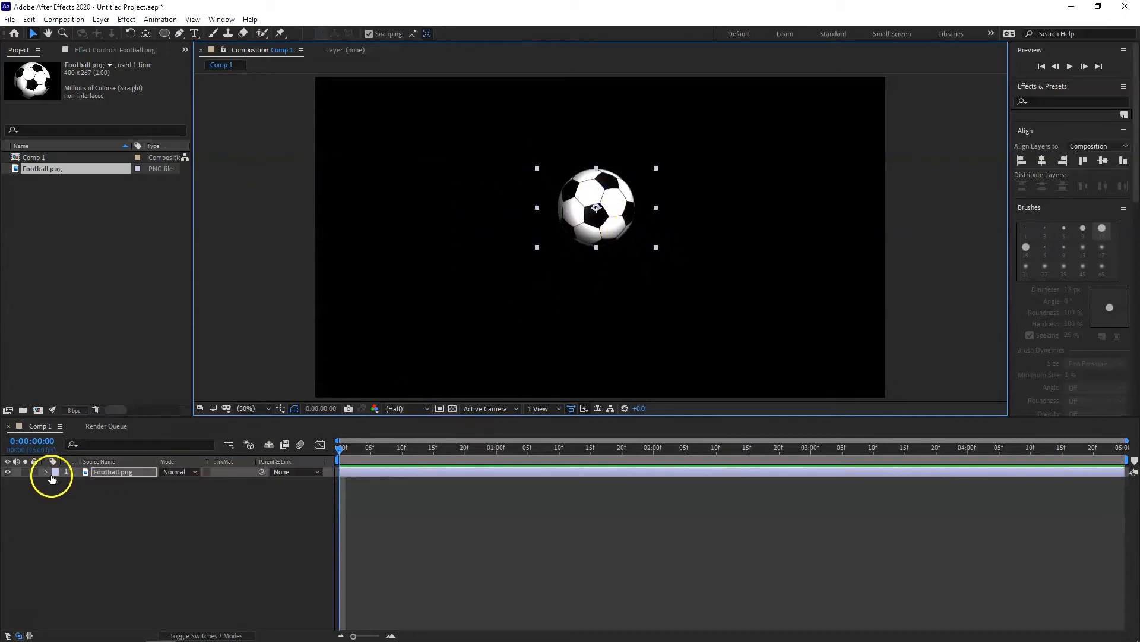
- Scale the football down, place it at the left, and keyframe Position from 0:00 to 1:00
click(45, 471)
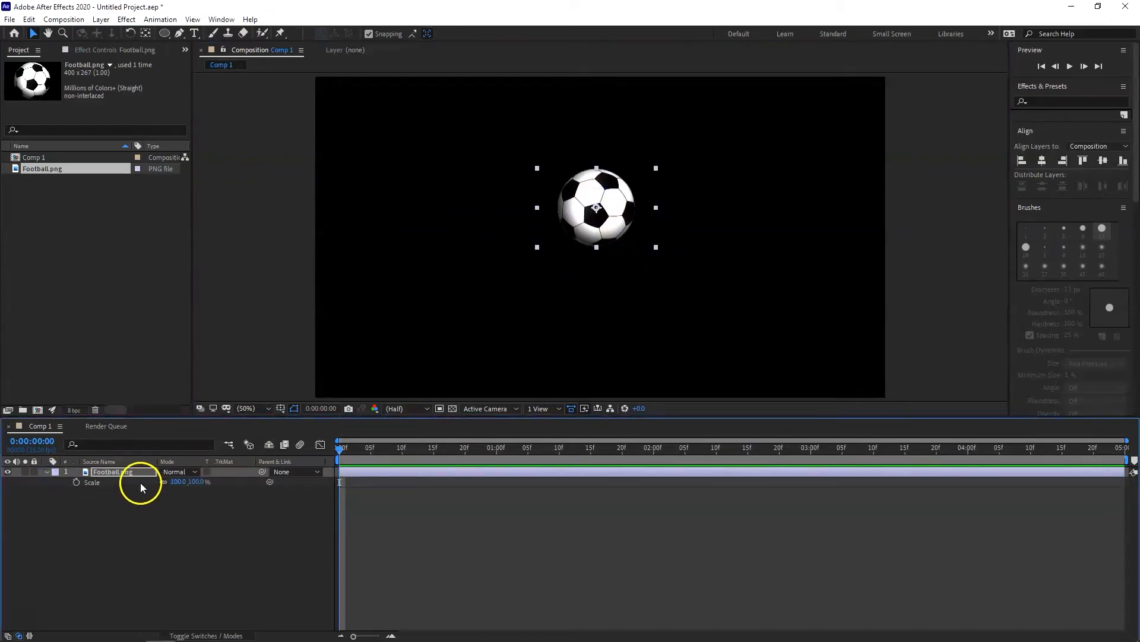
drag(595, 206, 425, 234)
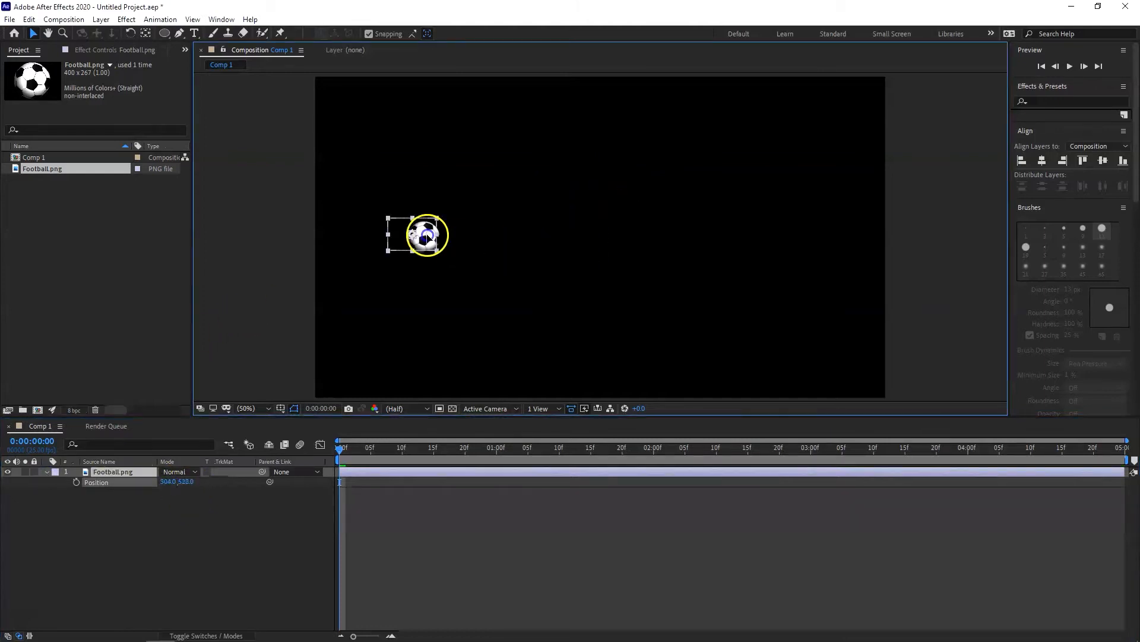
drag(426, 235, 370, 232)
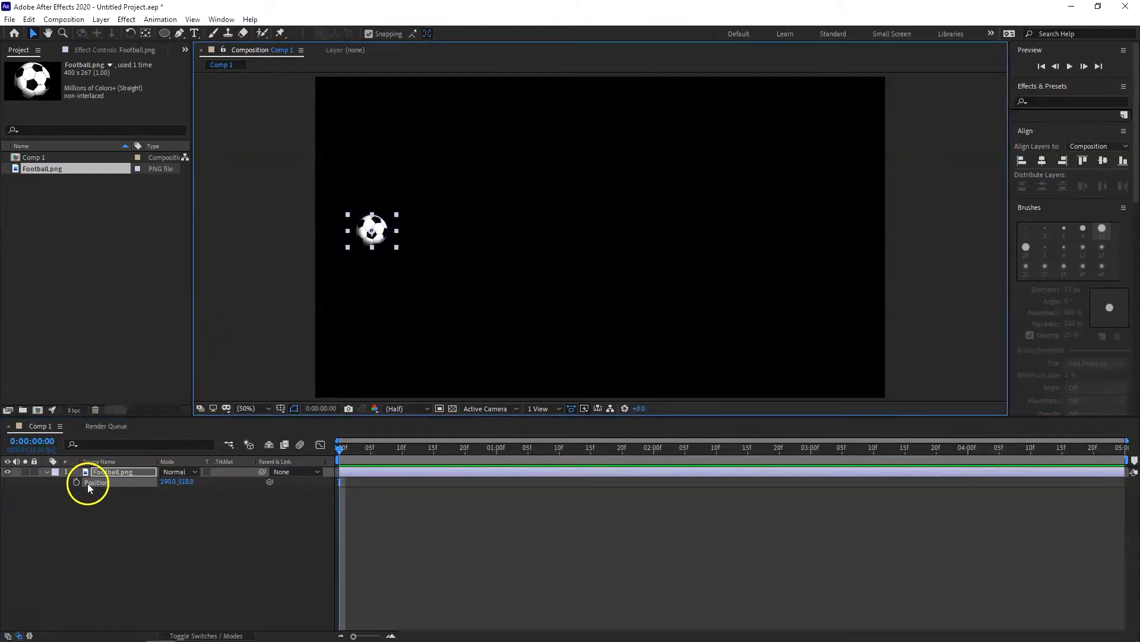
click(76, 483)
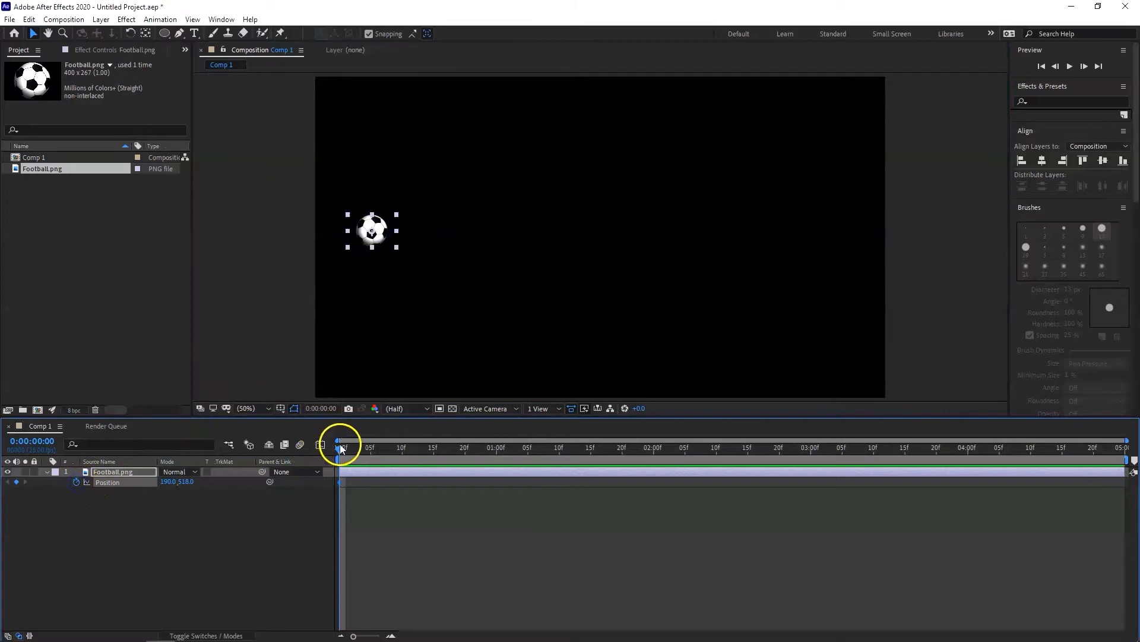
drag(339, 446, 427, 447)
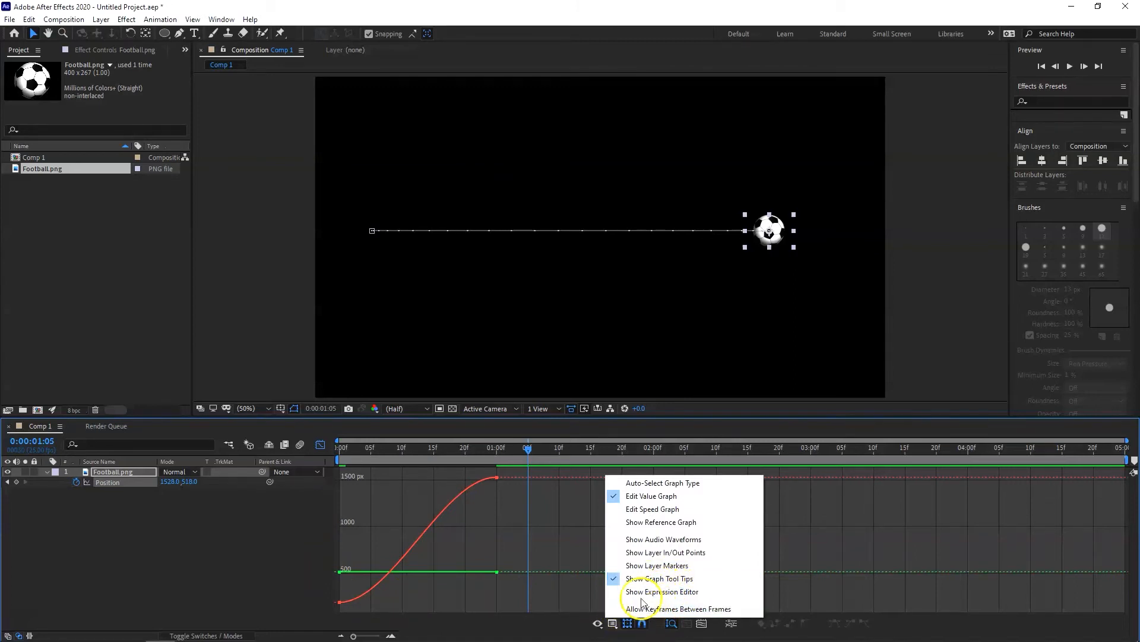
- View the motion as speed graph then value graph, and return the time to 0:00
click(653, 508)
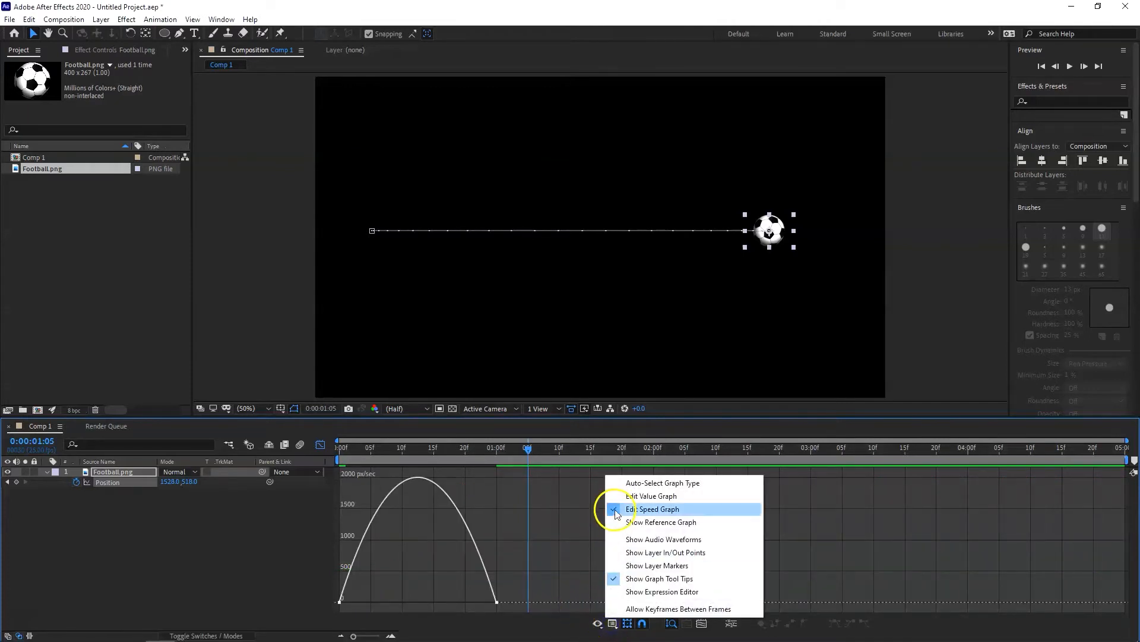
click(651, 495)
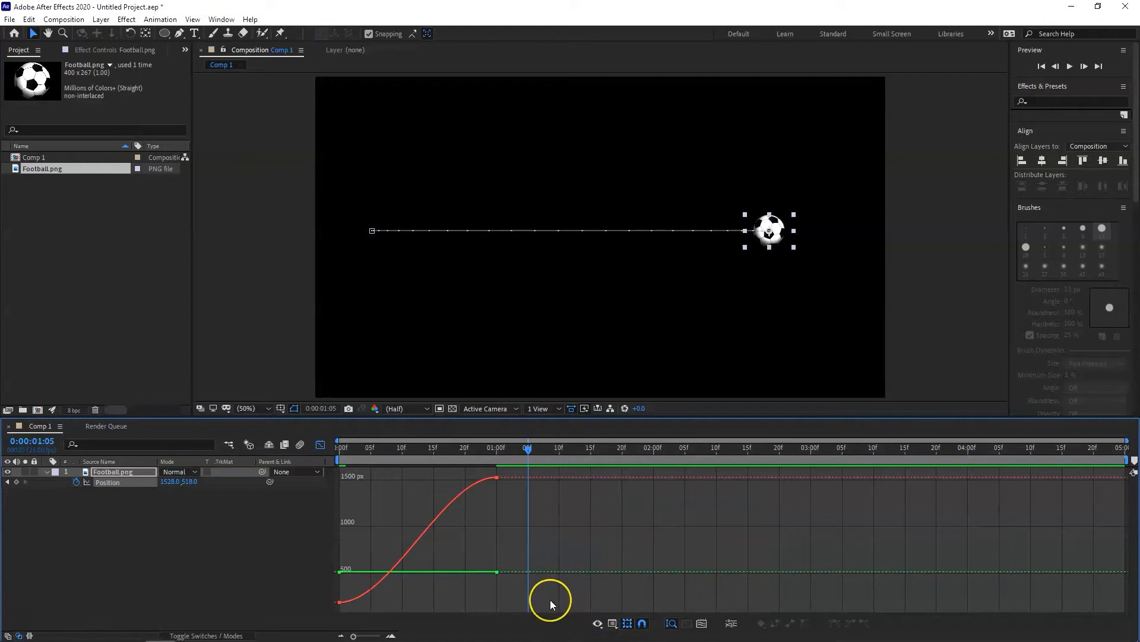
mouse_move(533, 456)
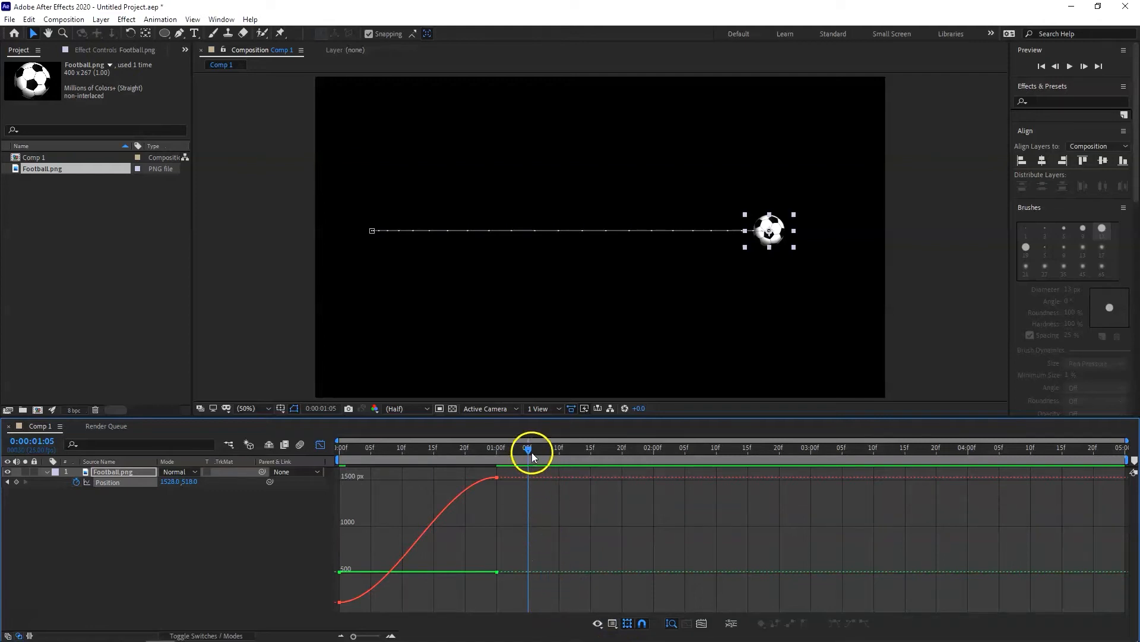
click(320, 444)
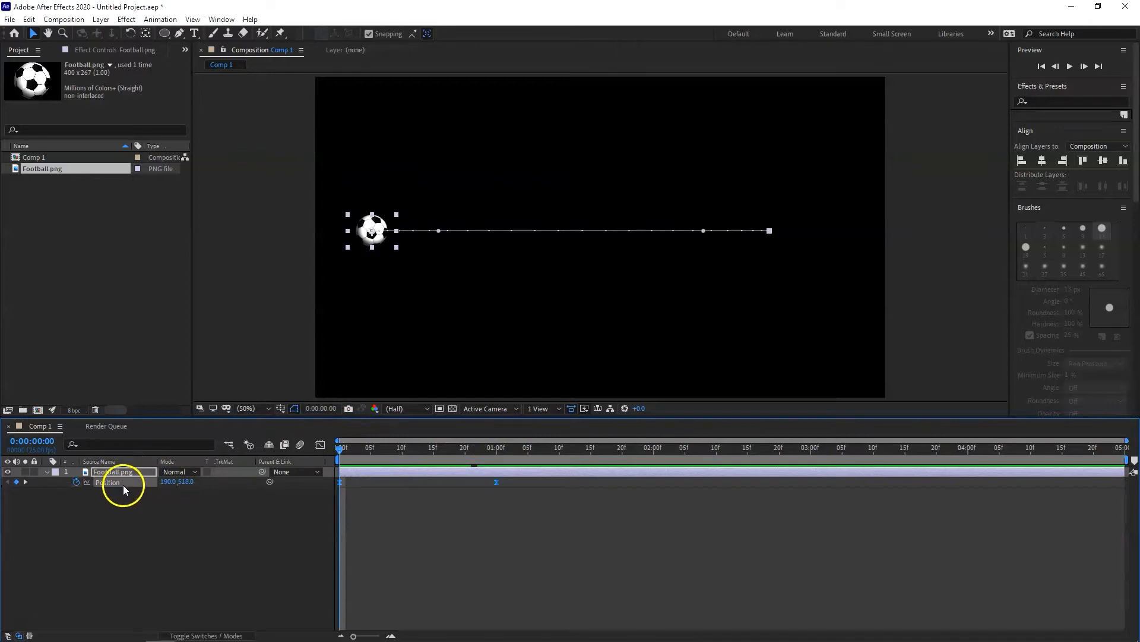
- Separate Position into X and Y and remove the Y Position animation
right_click(108, 482)
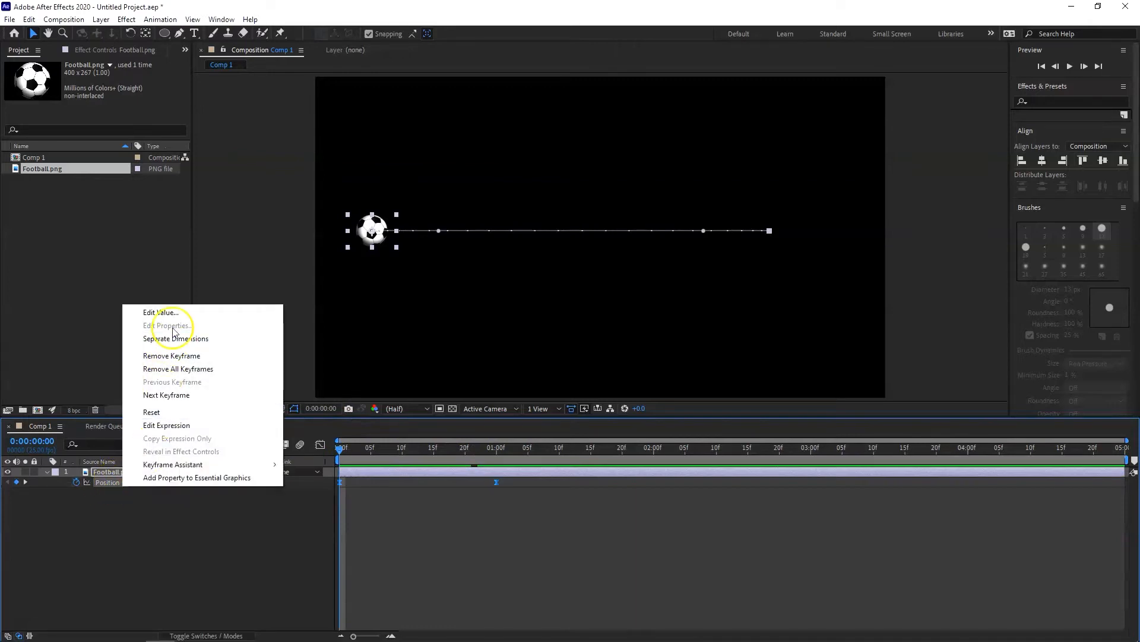
click(176, 337)
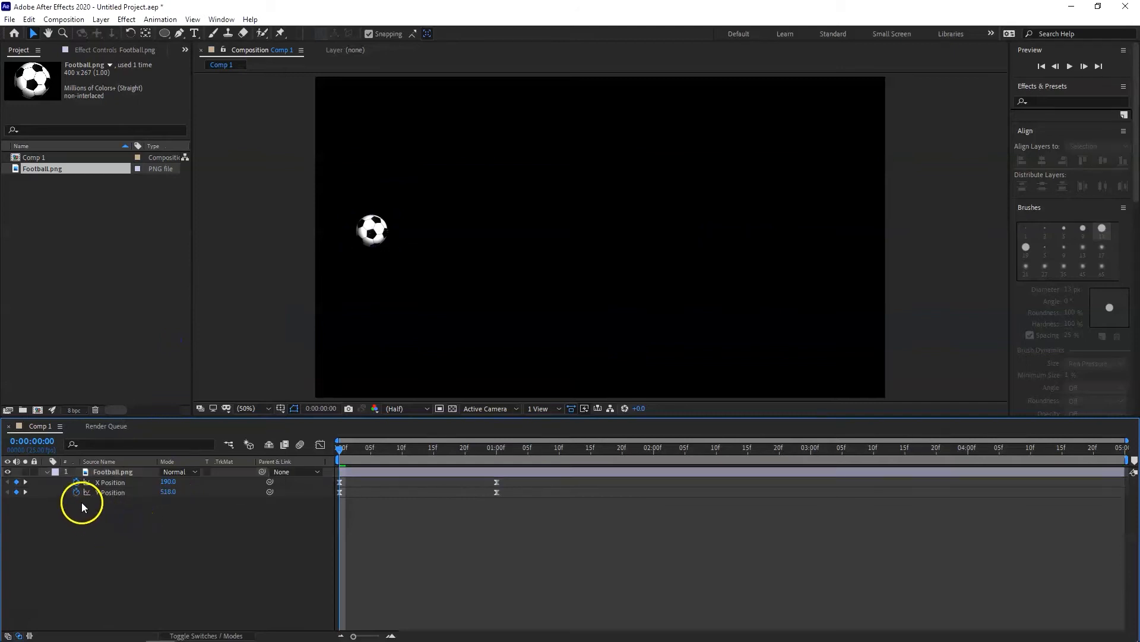
click(76, 492)
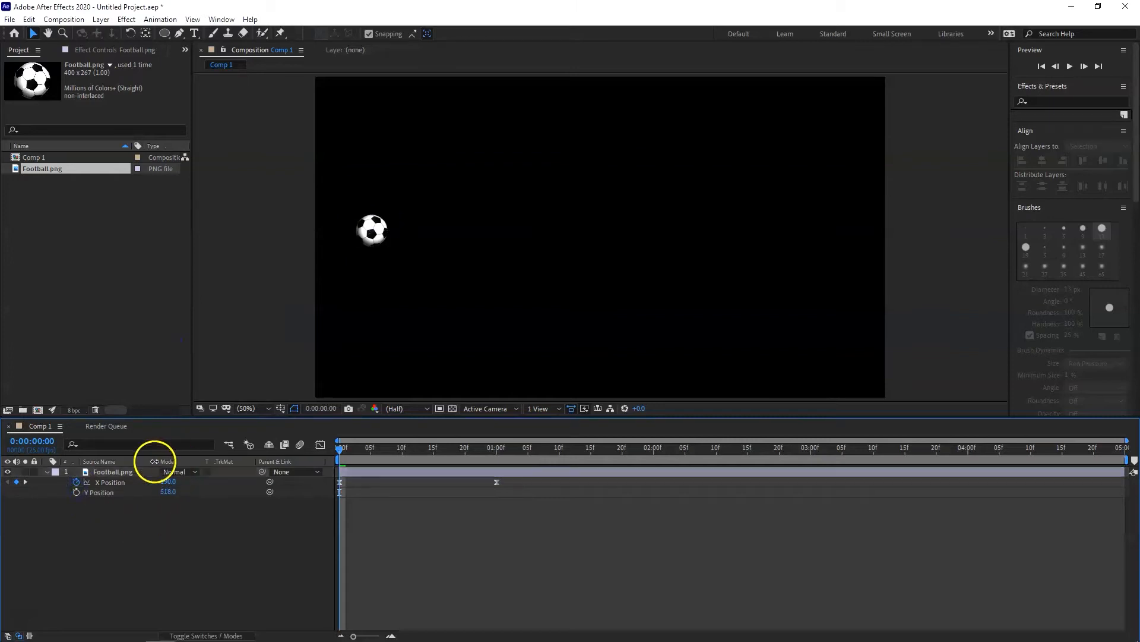
- Select the X Position keyframes and show their value curve in the Graph Editor
click(110, 482)
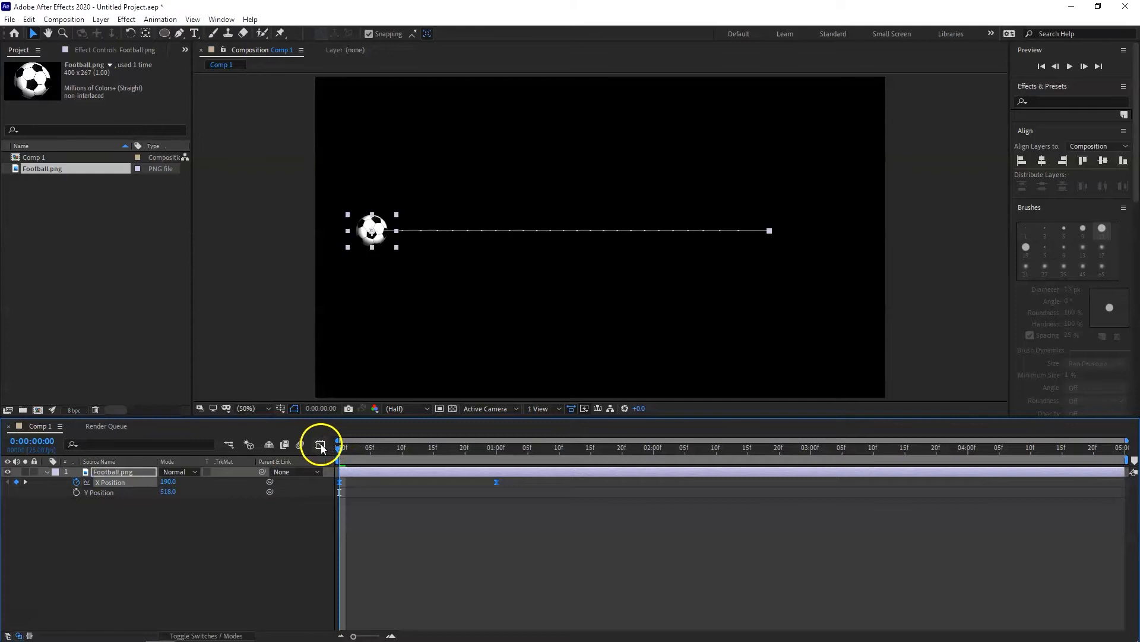
click(319, 444)
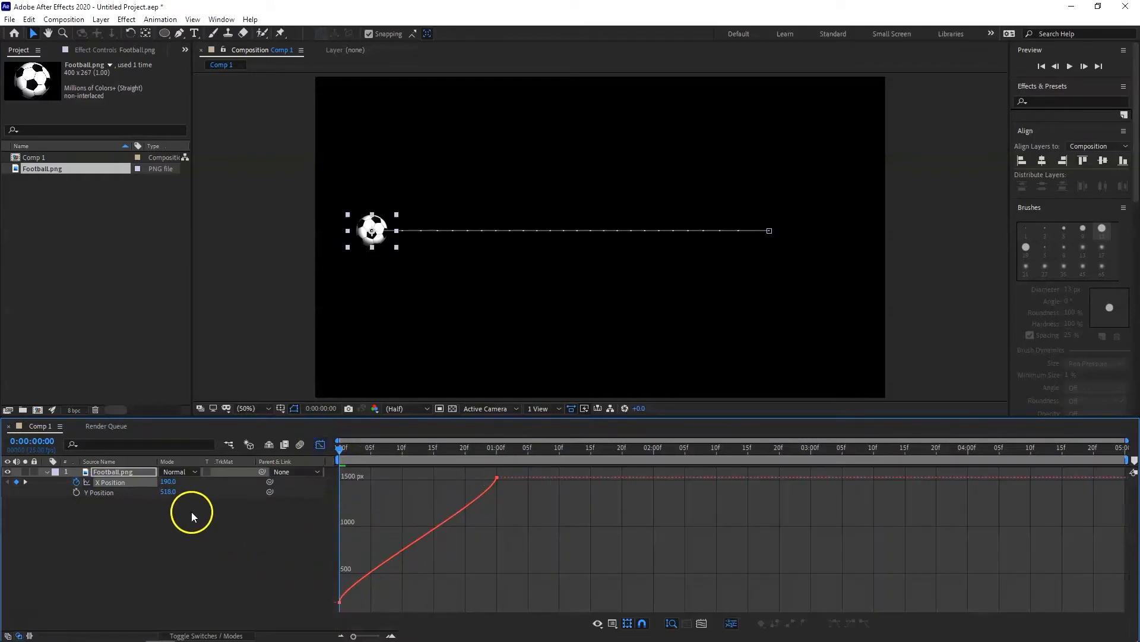
mouse_move(129, 500)
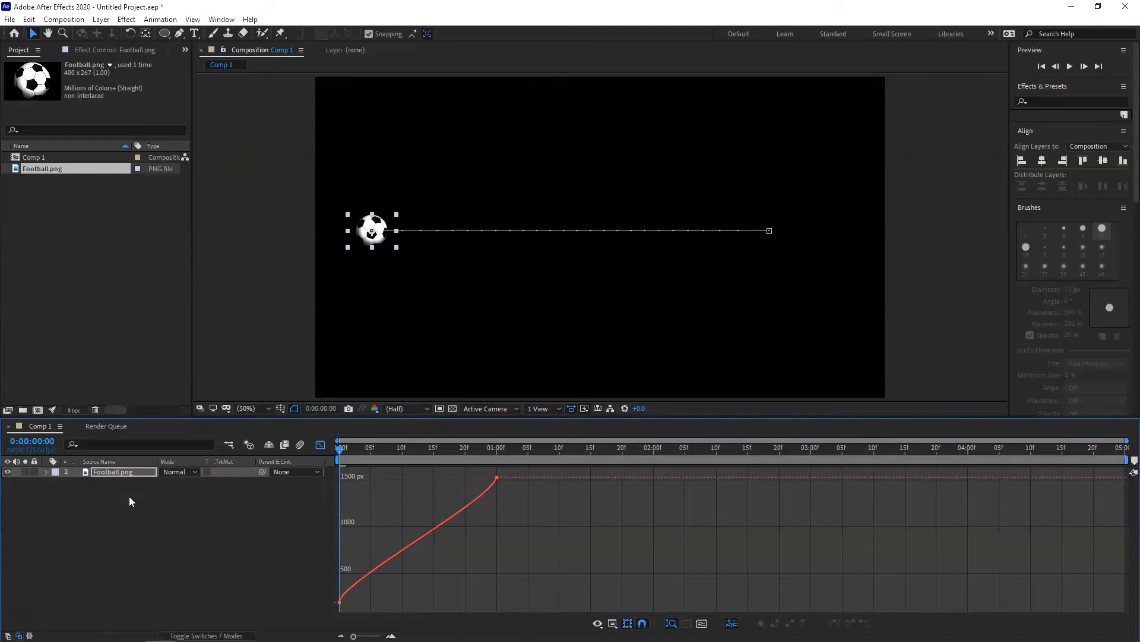
click(45, 472)
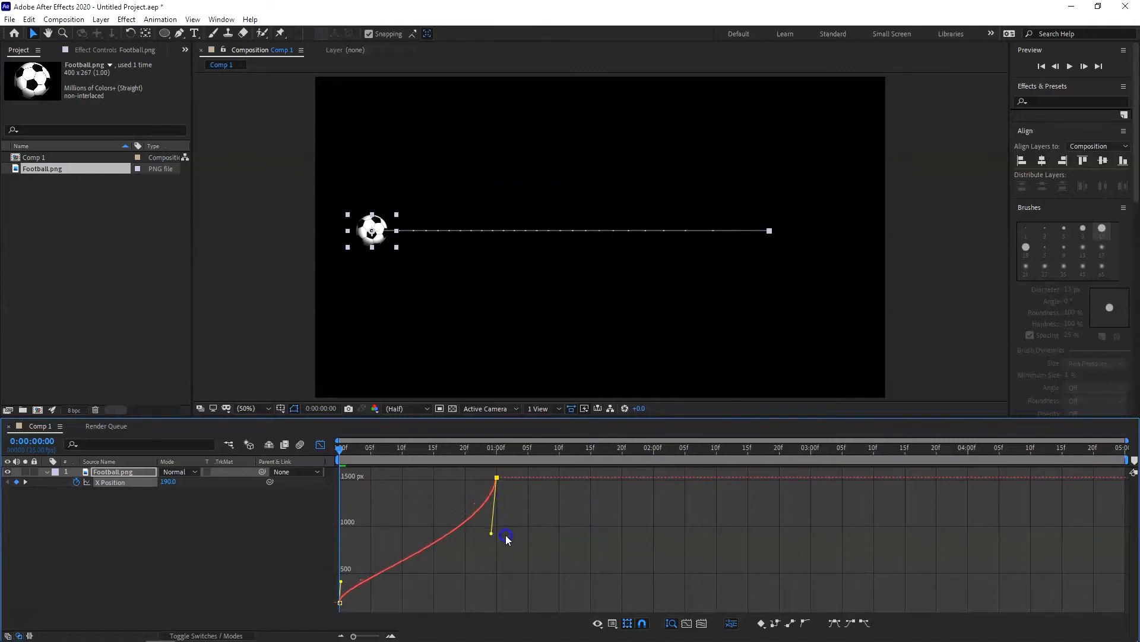
- Bend the X Position curve flat out of the start and steep into the one-second keyframe
drag(506, 536, 510, 555)
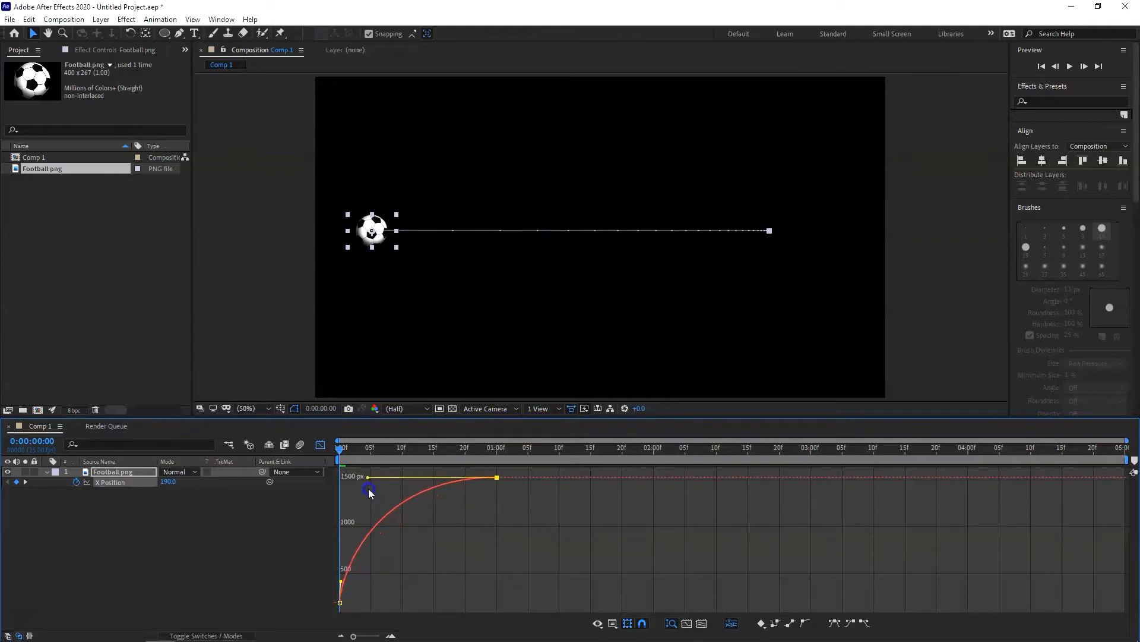
drag(369, 487, 348, 496)
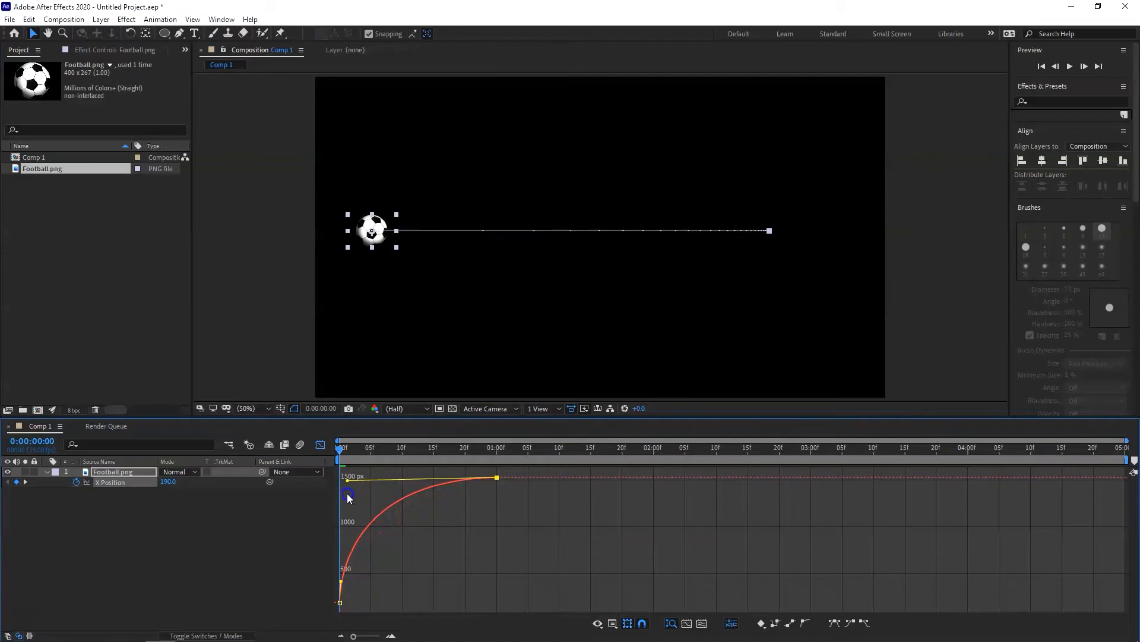
drag(348, 496, 369, 500)
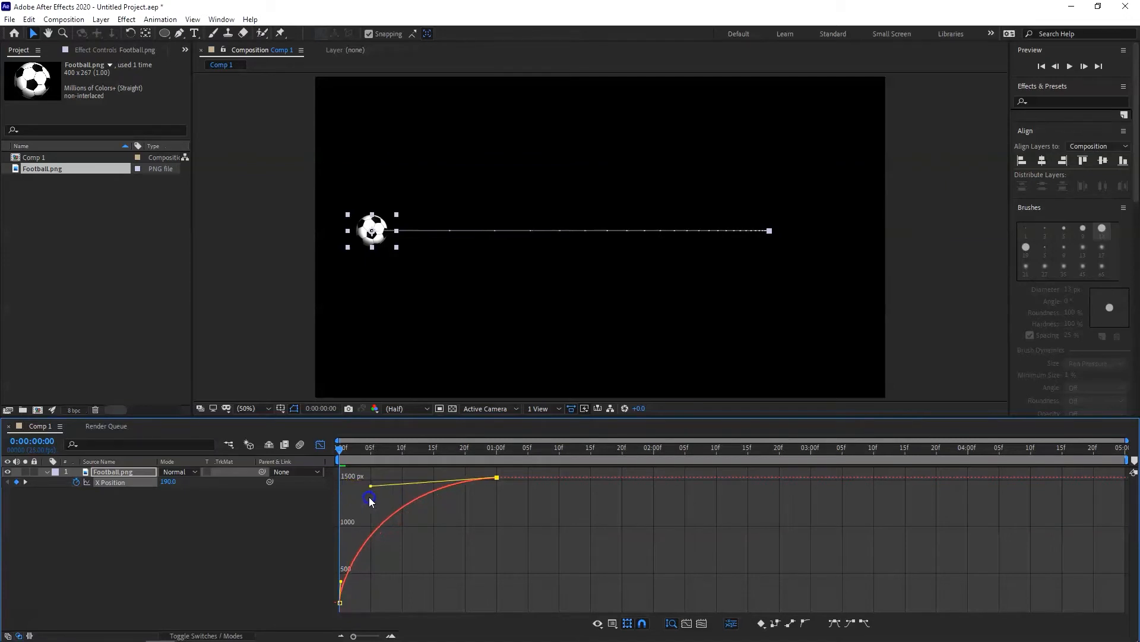
drag(370, 497, 508, 590)
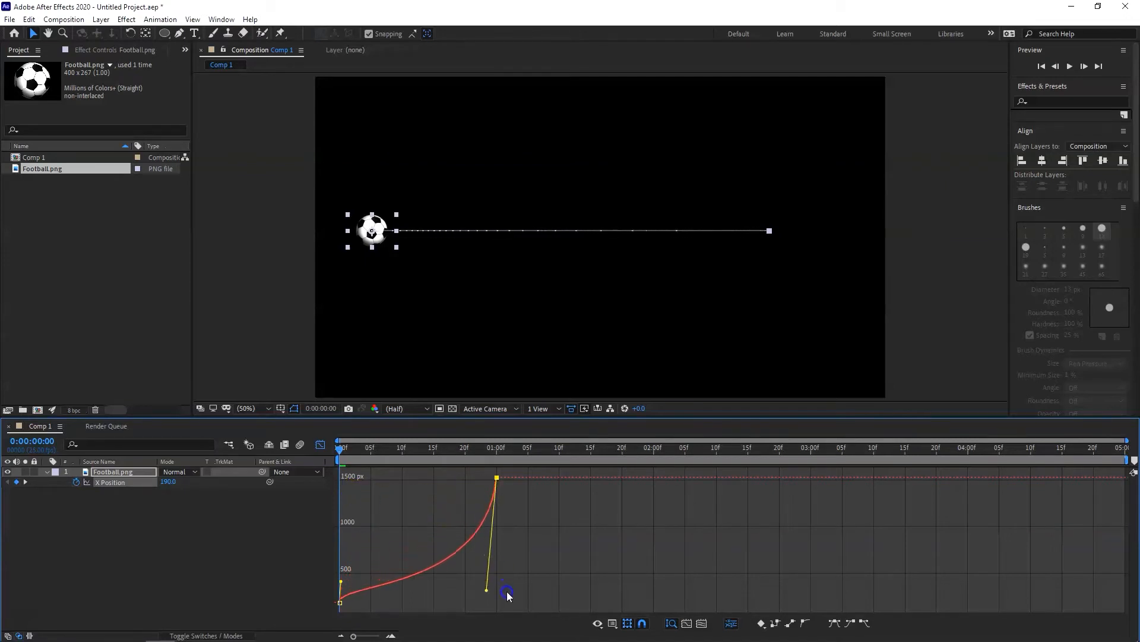
drag(507, 591, 504, 507)
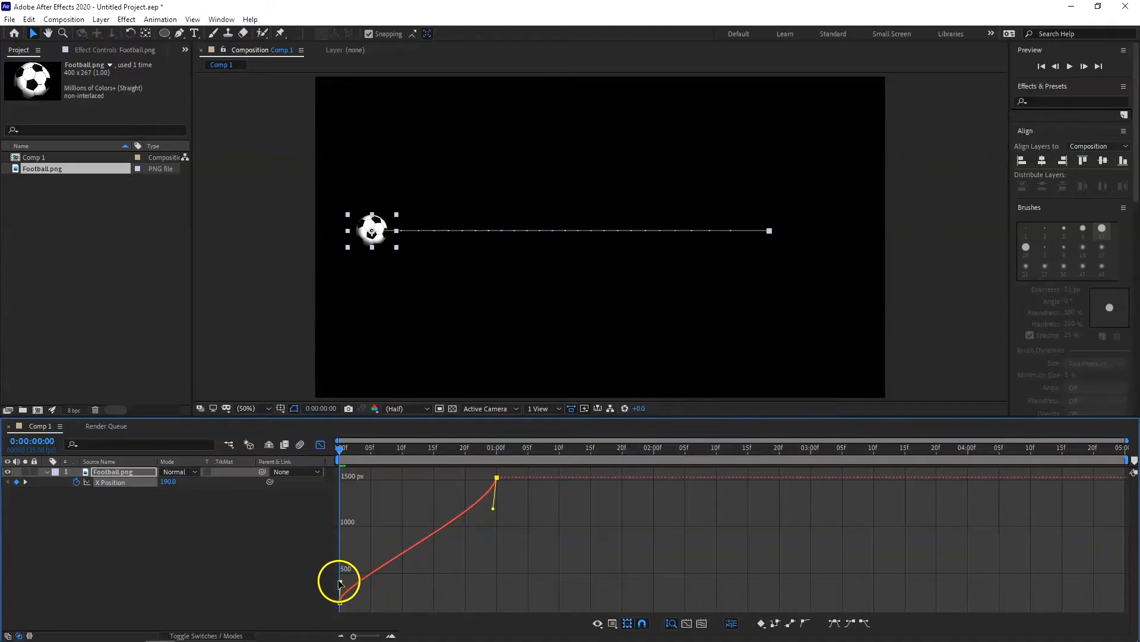
drag(340, 589, 422, 600)
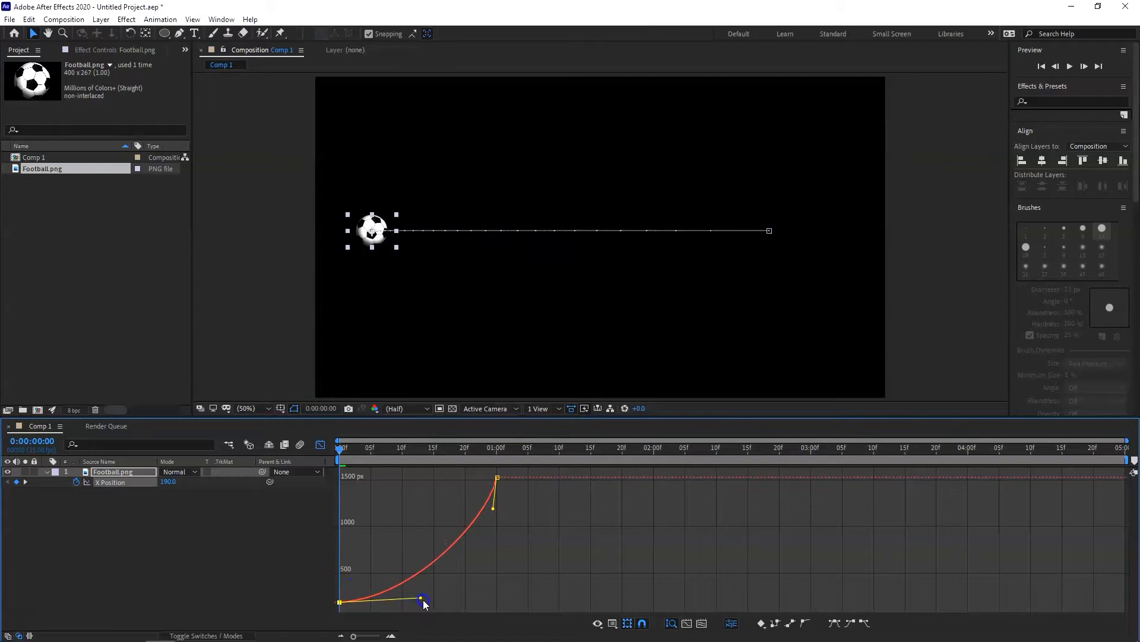
drag(423, 602, 474, 602)
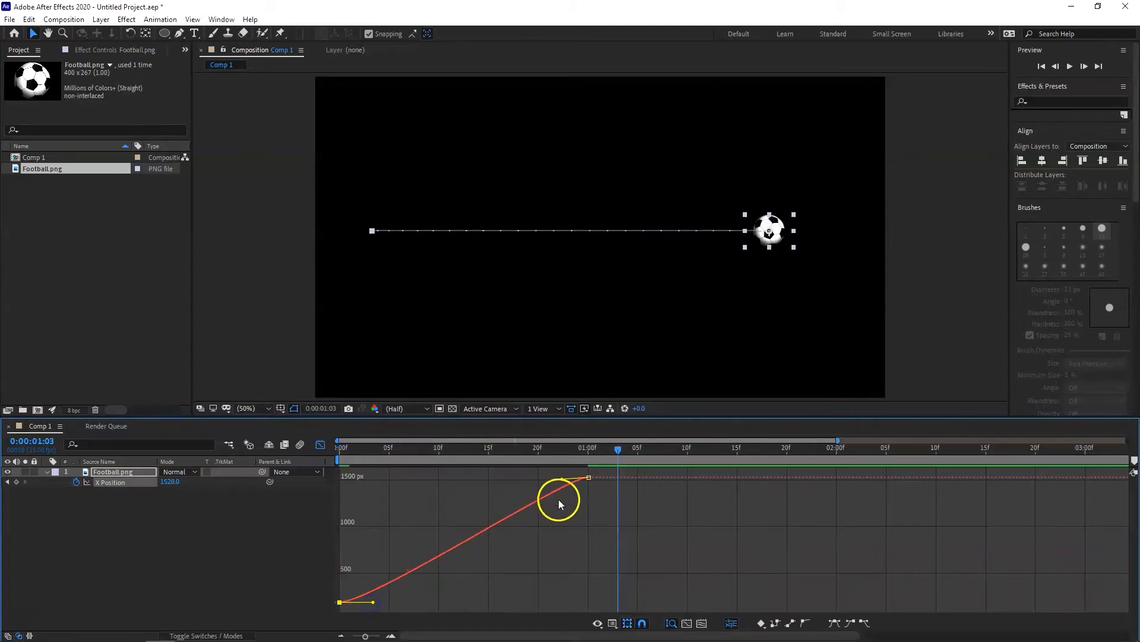
- Stretch the last X keyframe's incoming handle so the ball eases into its final position
drag(588, 478, 577, 495)
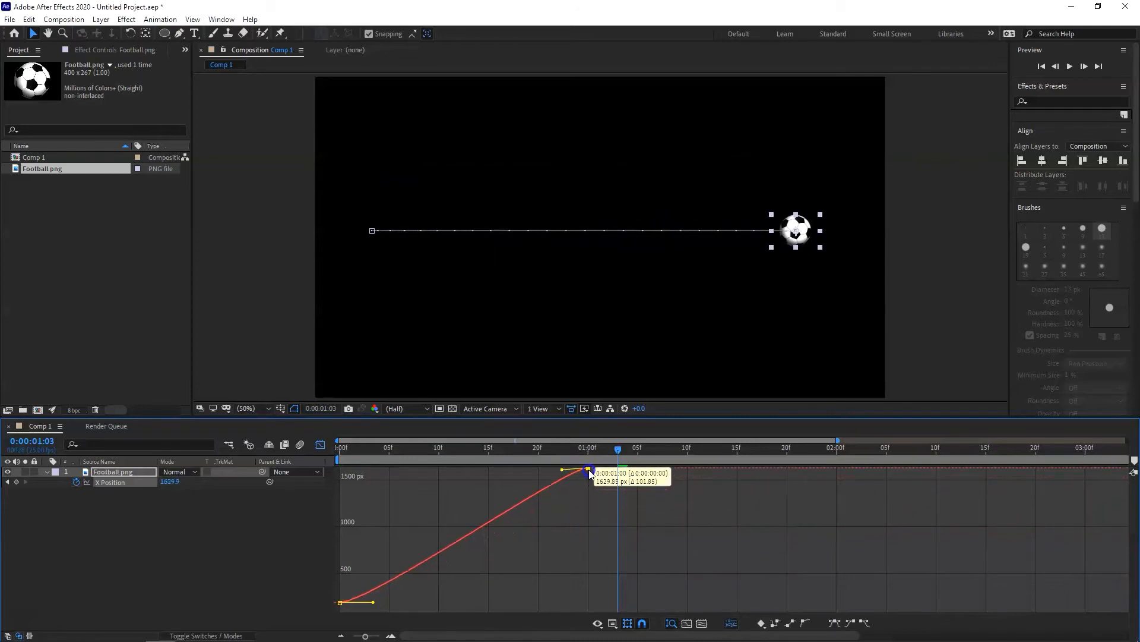
drag(591, 472, 482, 487)
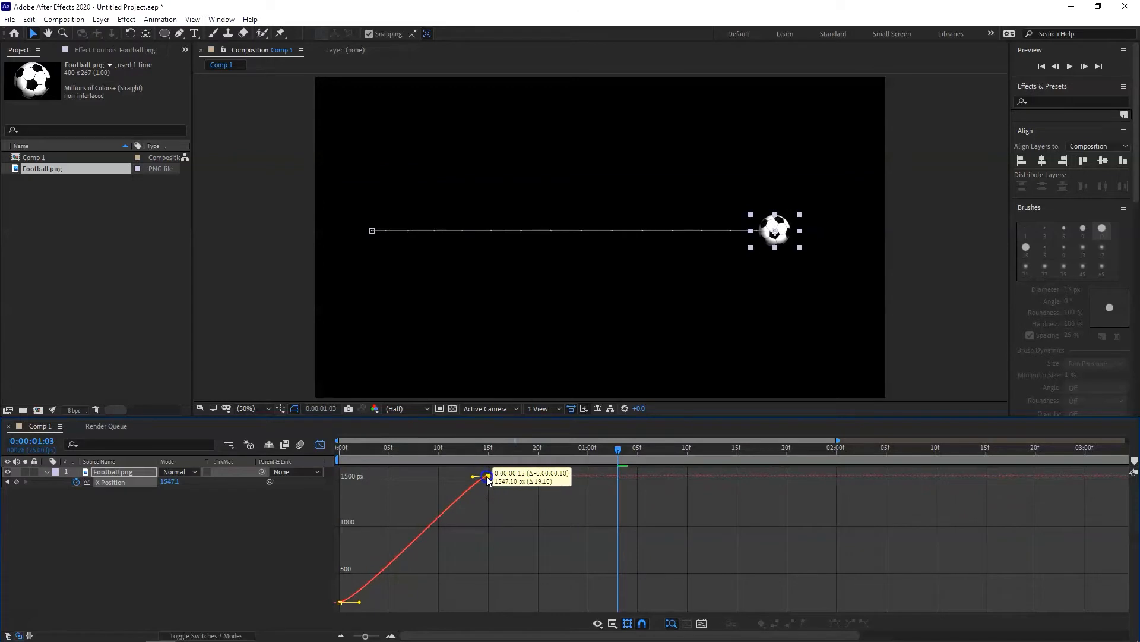
drag(486, 479, 531, 483)
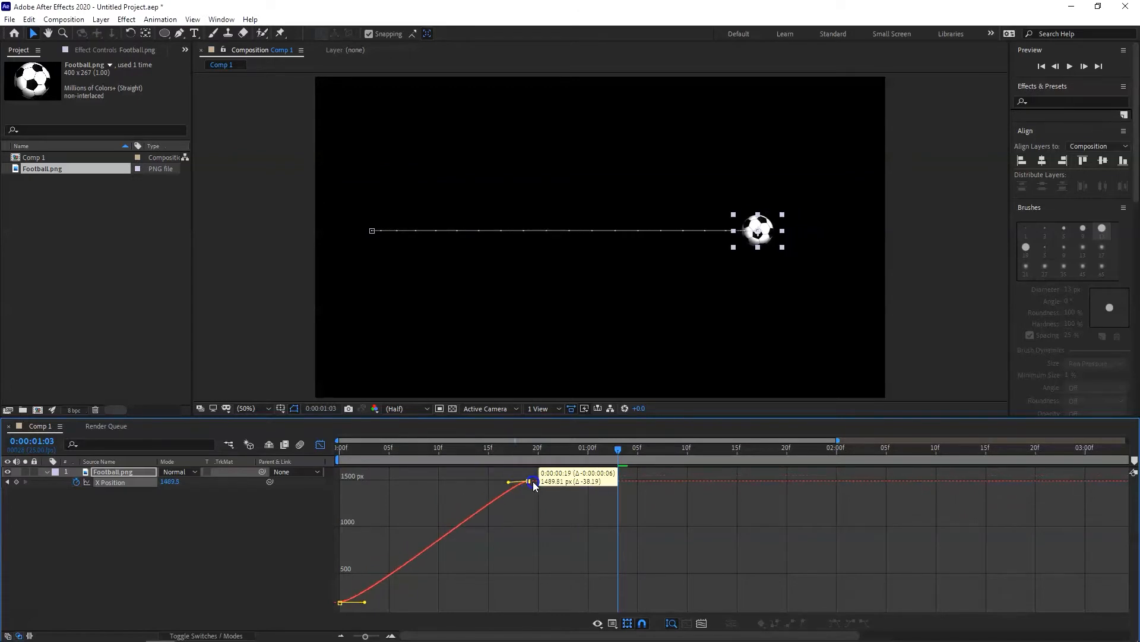
drag(531, 483, 589, 475)
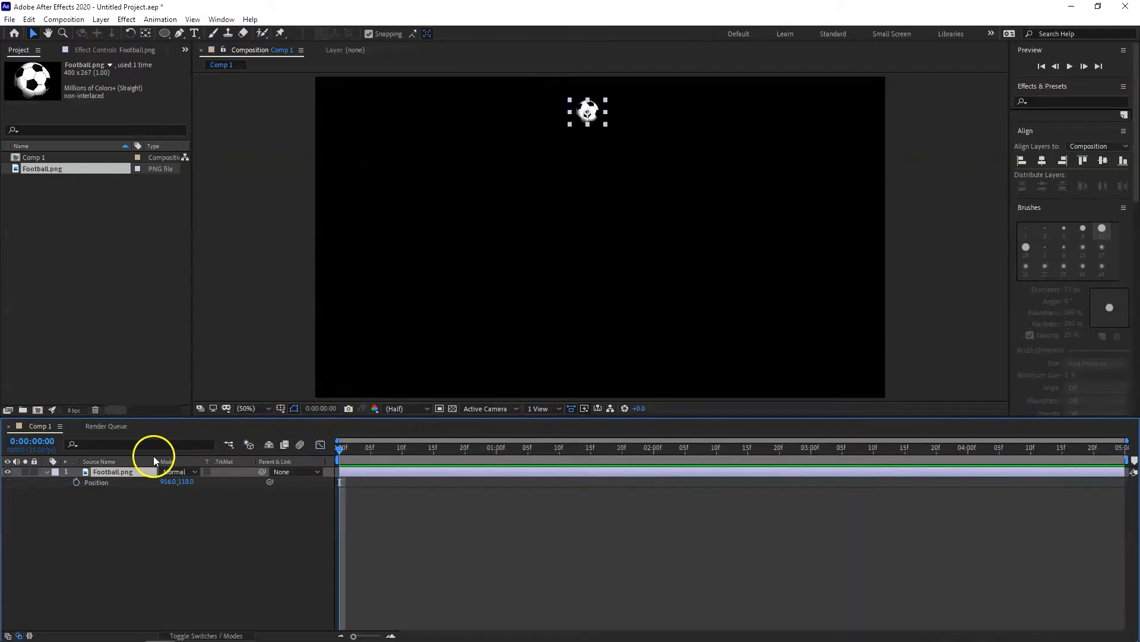
- Separate Position again and keyframe Y Position from top at 0f to bottom at 14f
click(113, 472)
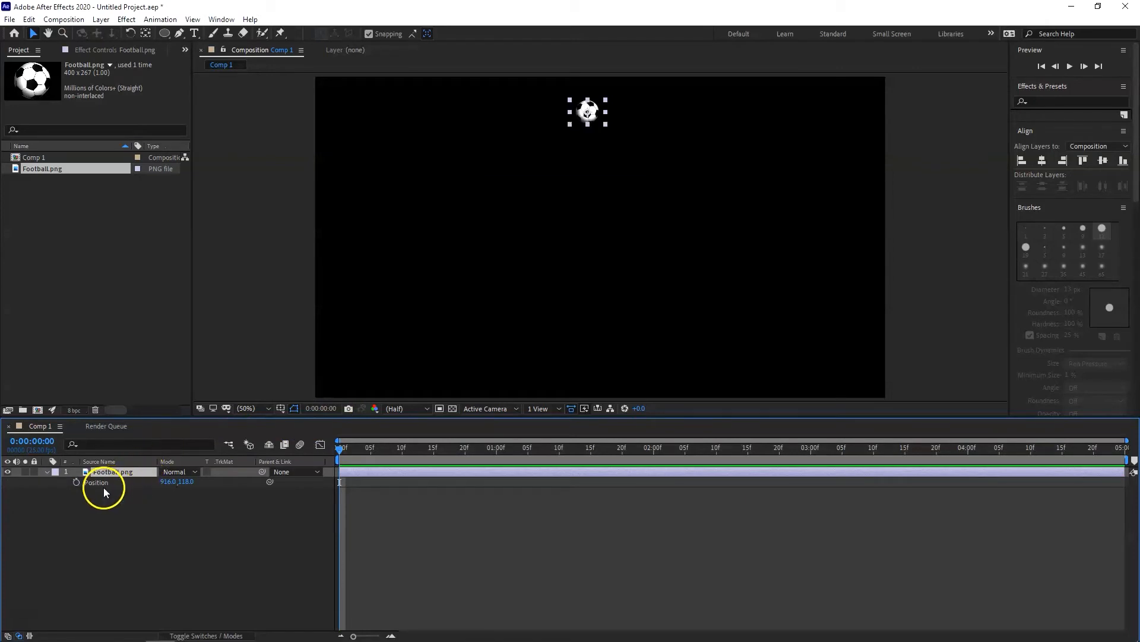
right_click(97, 483)
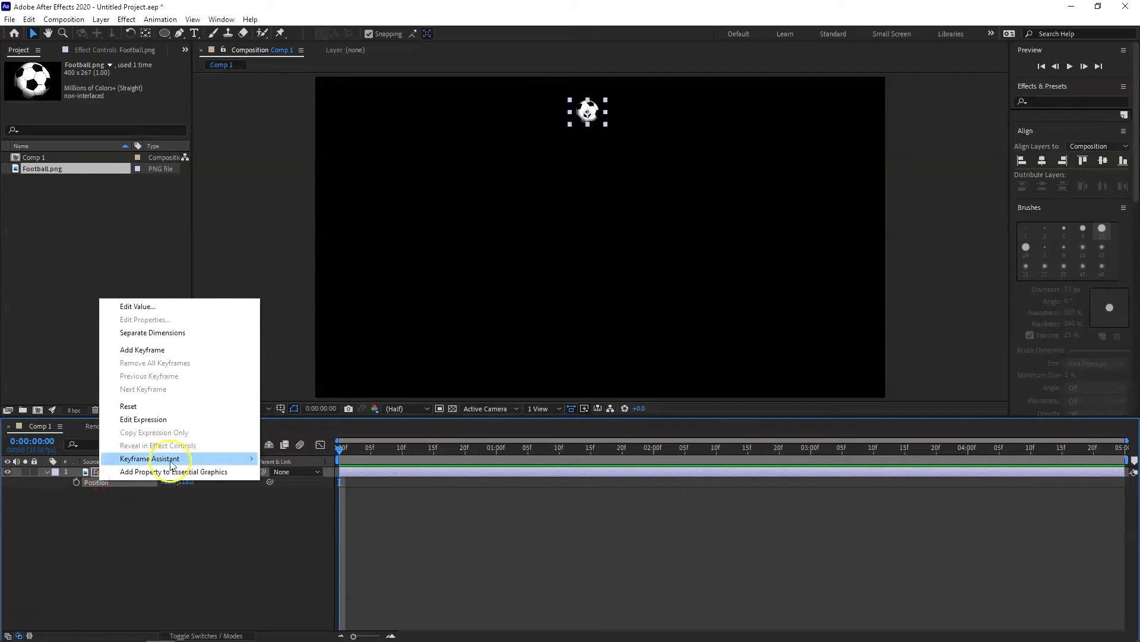
click(152, 332)
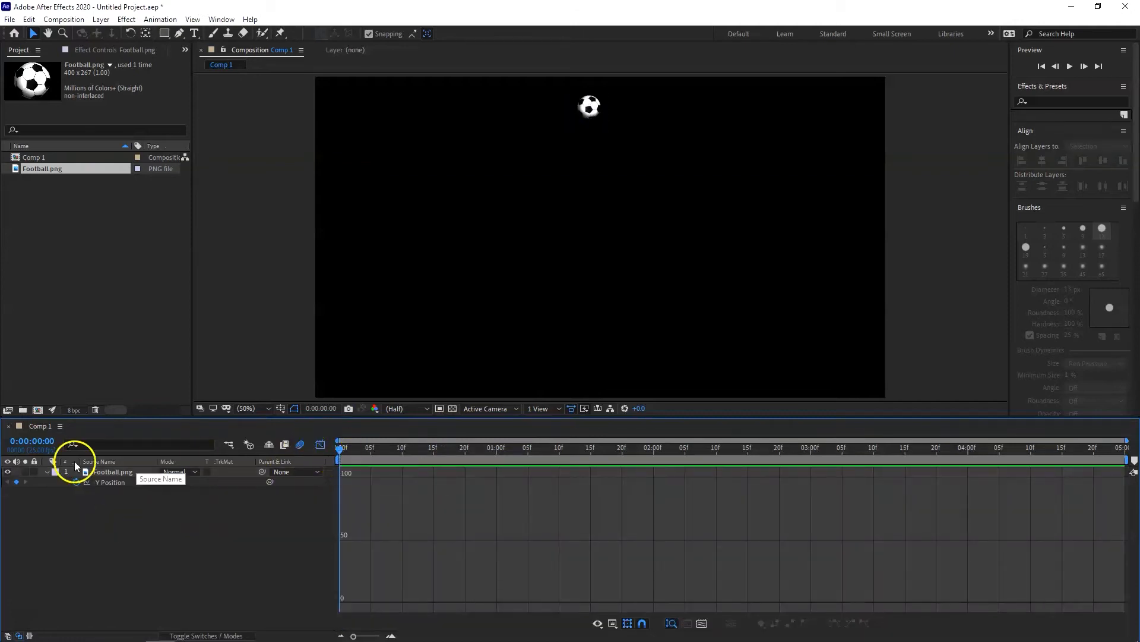
click(350, 450)
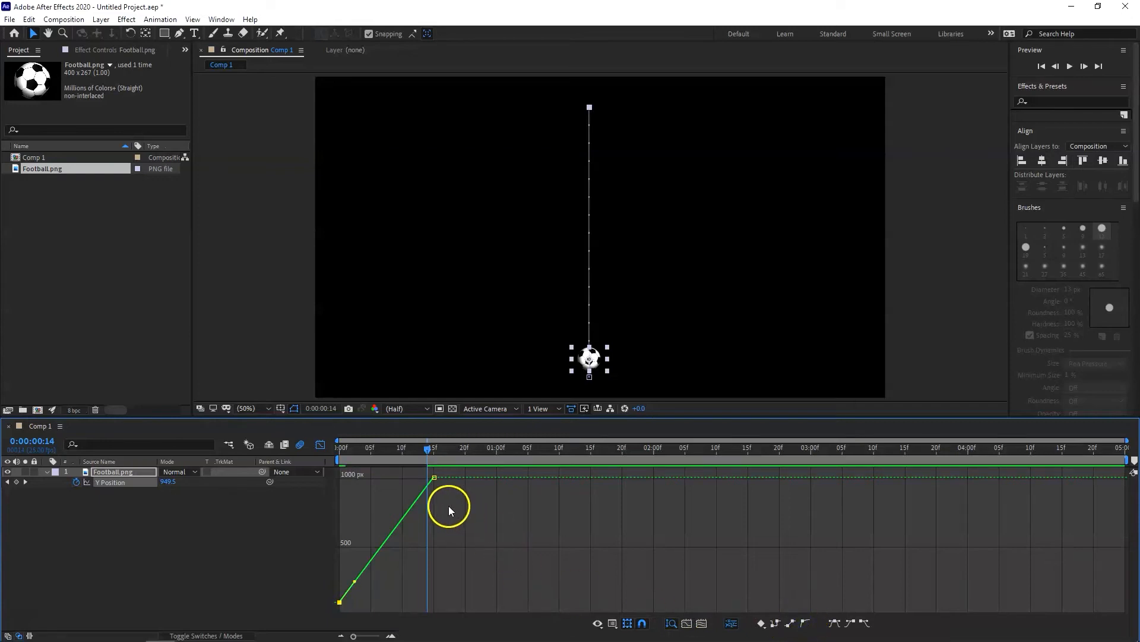
- Ease the Y drop out of the first keyframe so it accelerates into the landing
drag(434, 510, 376, 595)
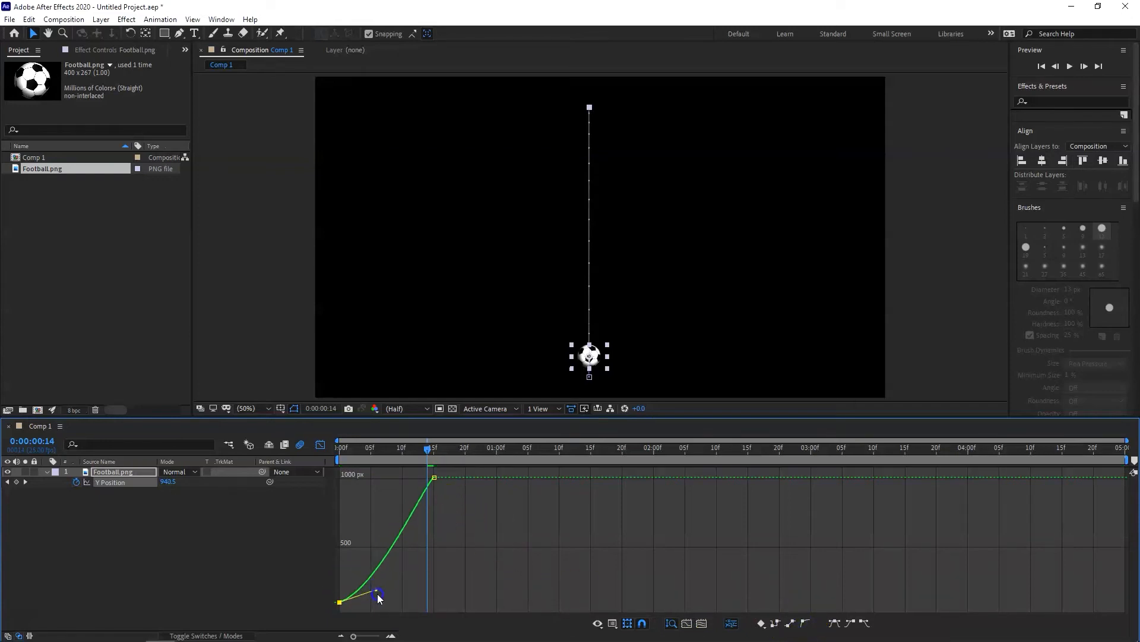
drag(376, 595, 391, 605)
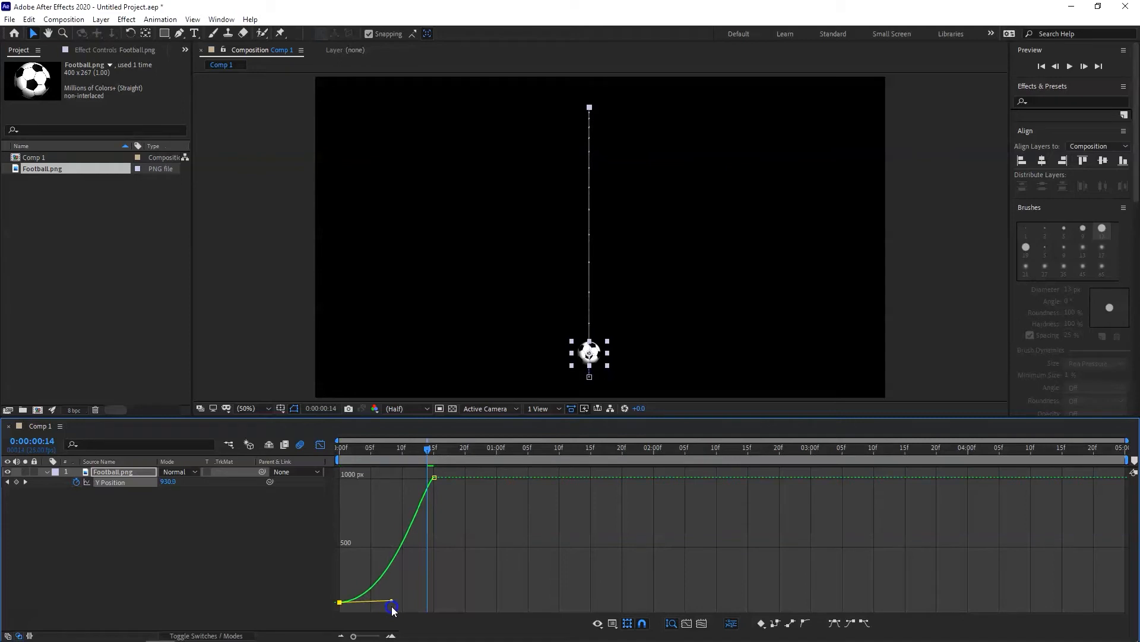
drag(391, 606, 407, 607)
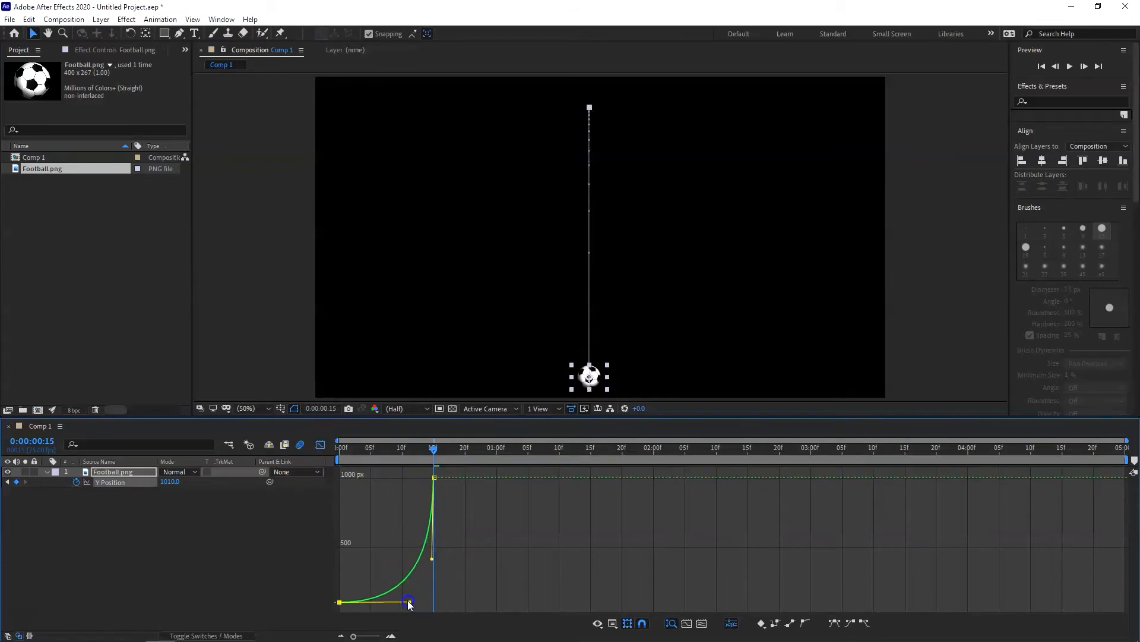
drag(409, 601, 398, 603)
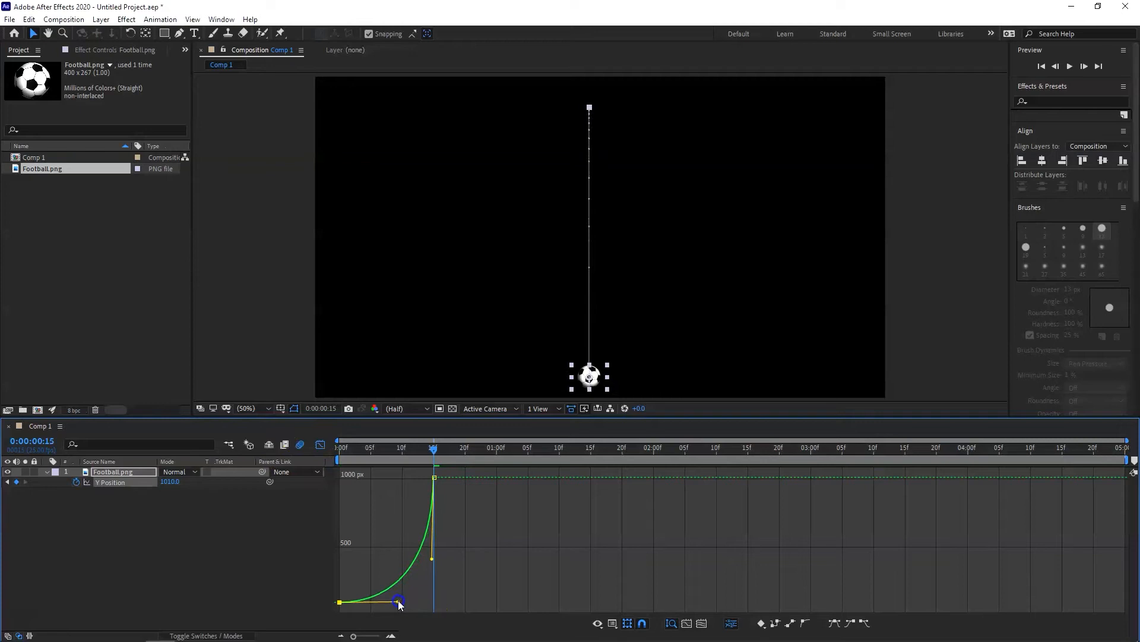
click(346, 449)
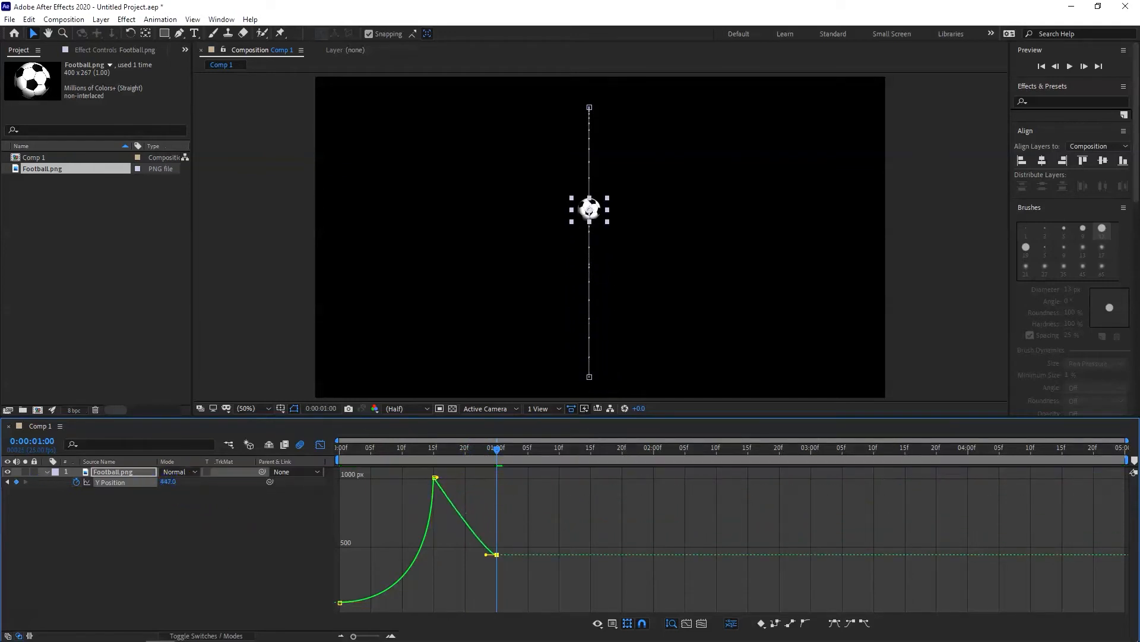
- Add a Y Position keyframe at 1:00 around 447 so the ball rebounds to mid-height
click(168, 481)
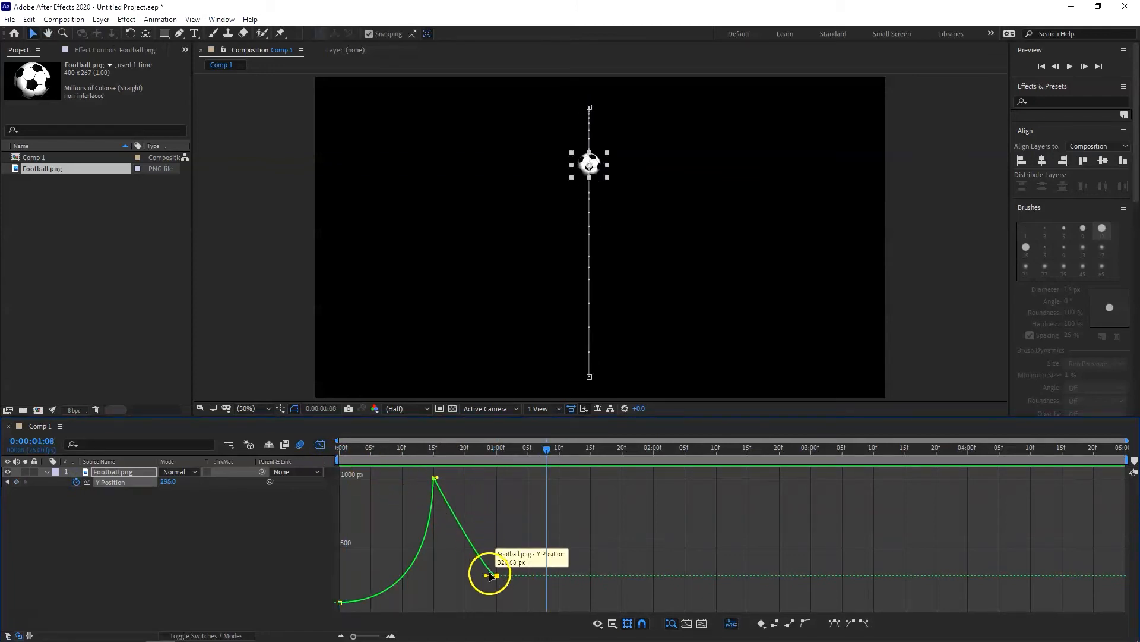
- Shape the rebound arc after ground contact and review the second landing from the start
drag(494, 575, 433, 477)
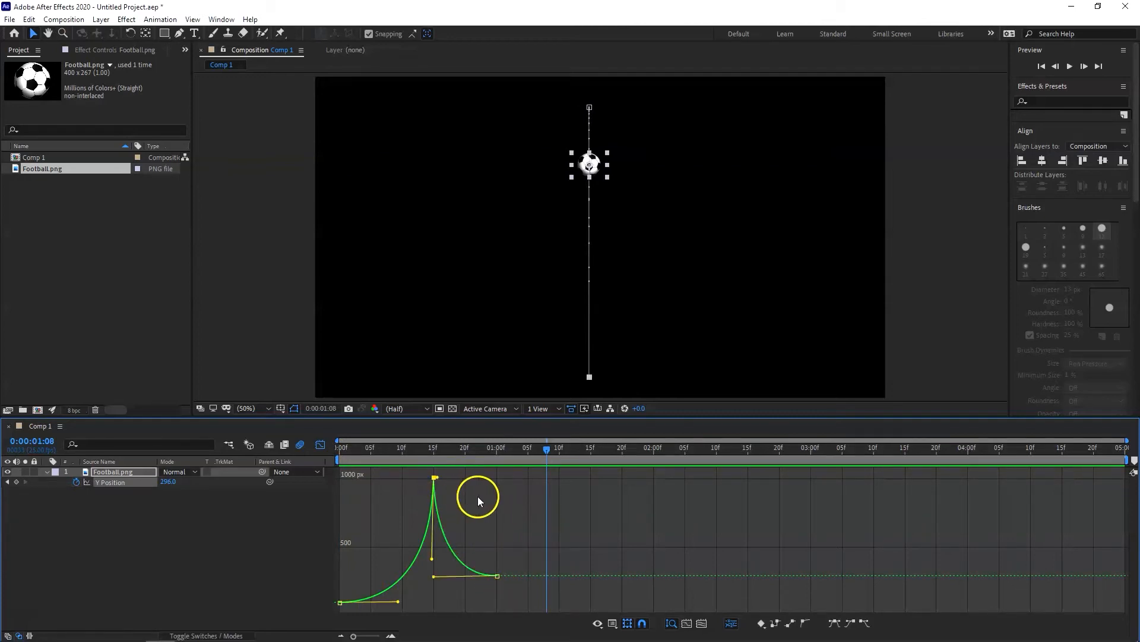
mouse_move(513, 527)
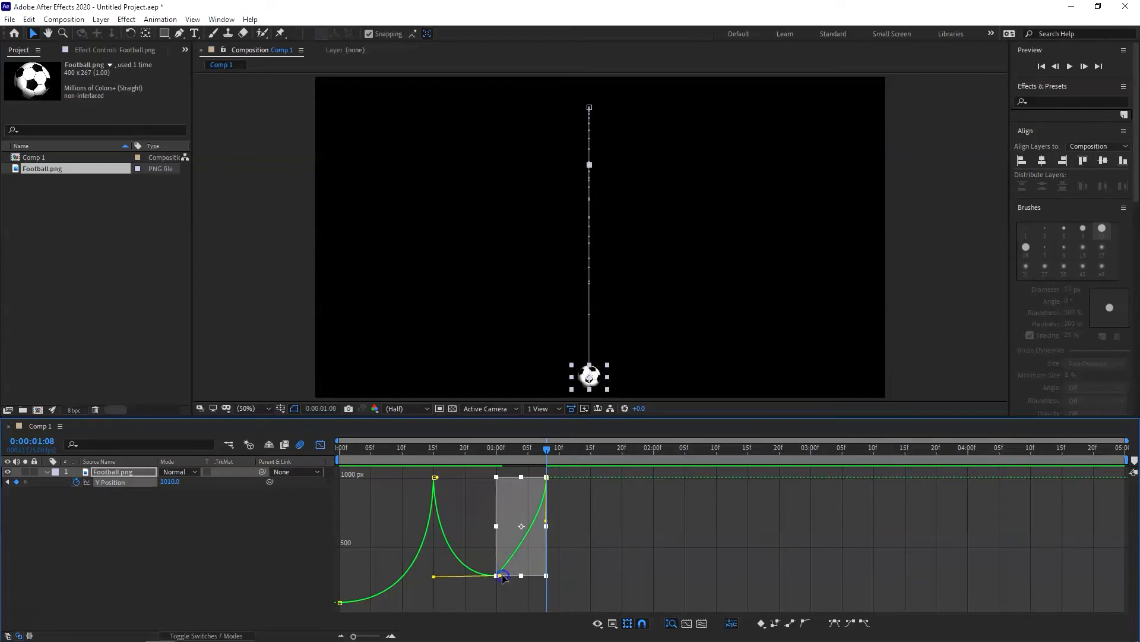
drag(502, 577, 526, 578)
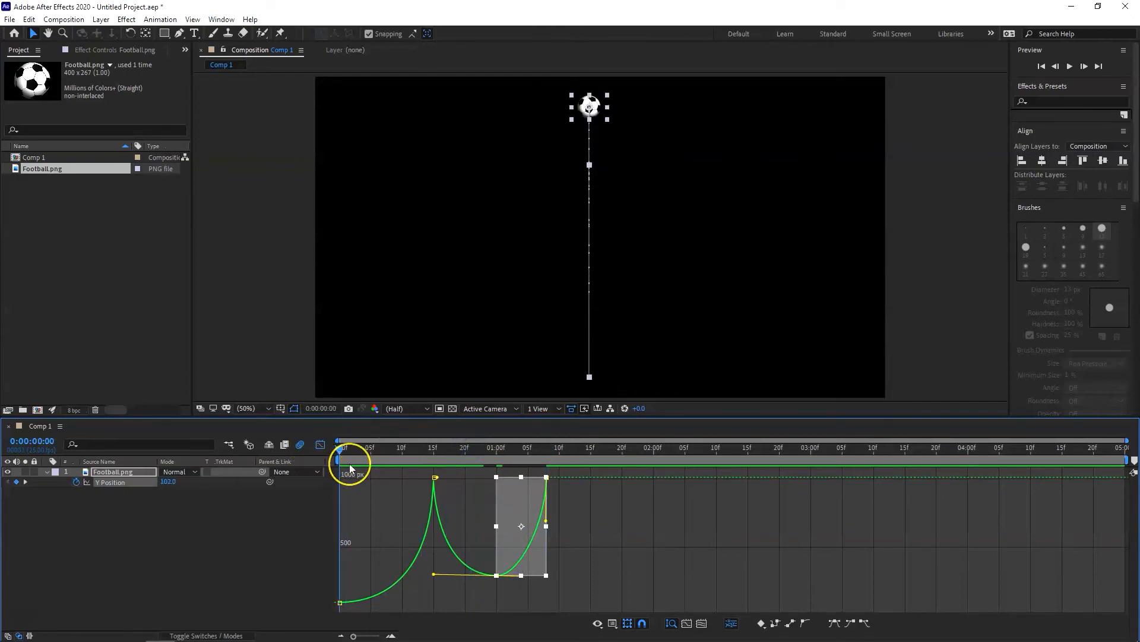
click(1074, 66)
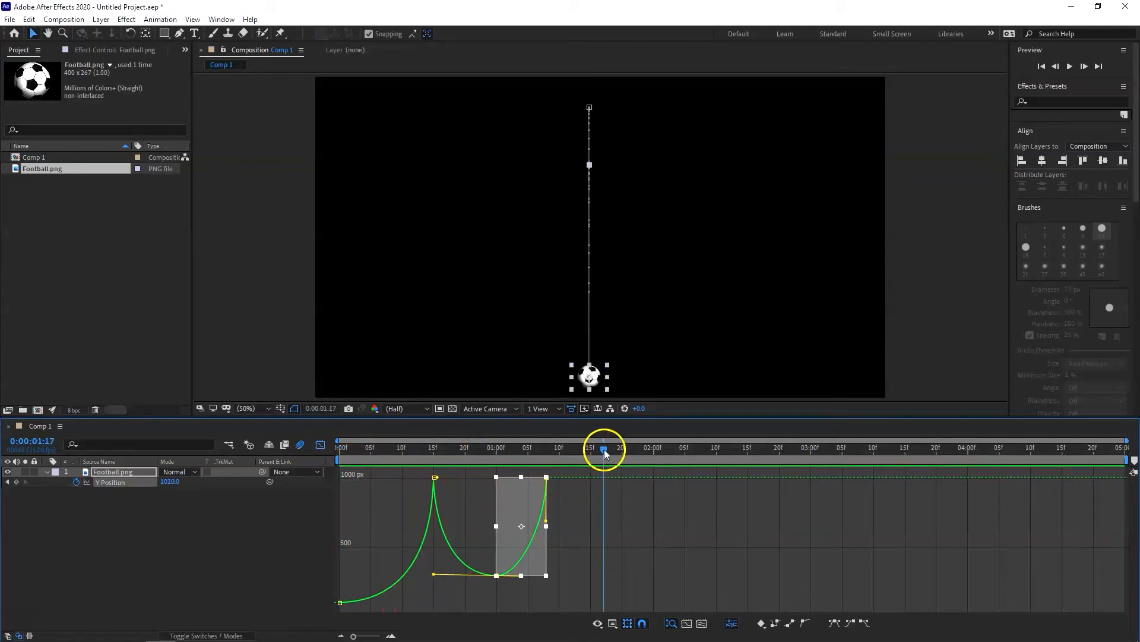
click(599, 446)
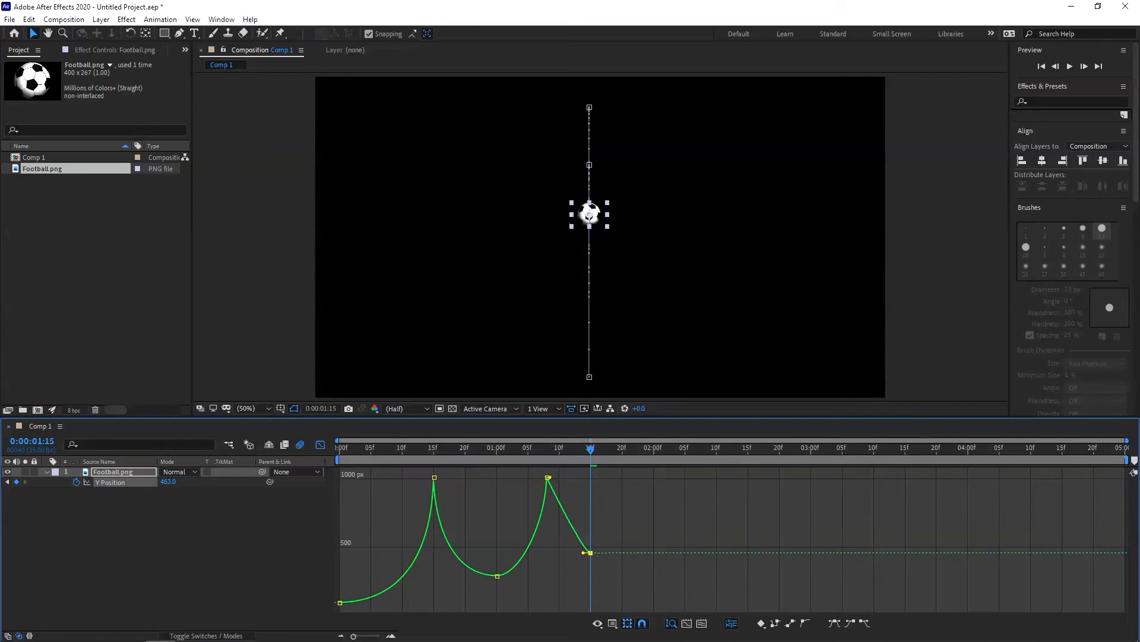
- Flatten the Y Position curve at the second bounce's peak with a horizontal Bezier handle
click(587, 551)
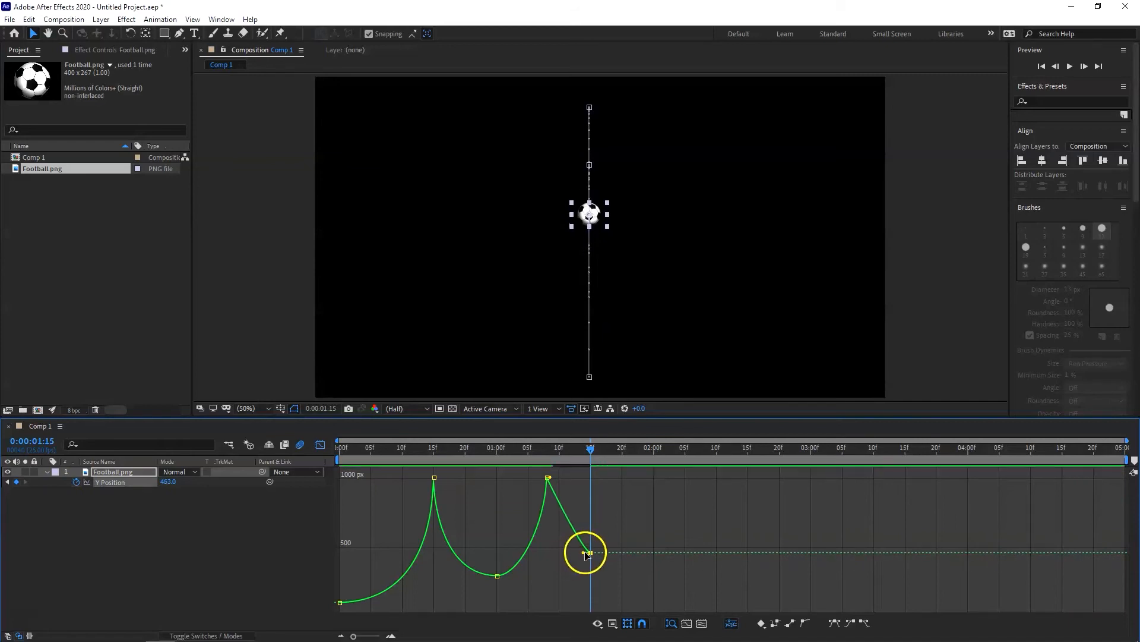
drag(585, 552, 552, 552)
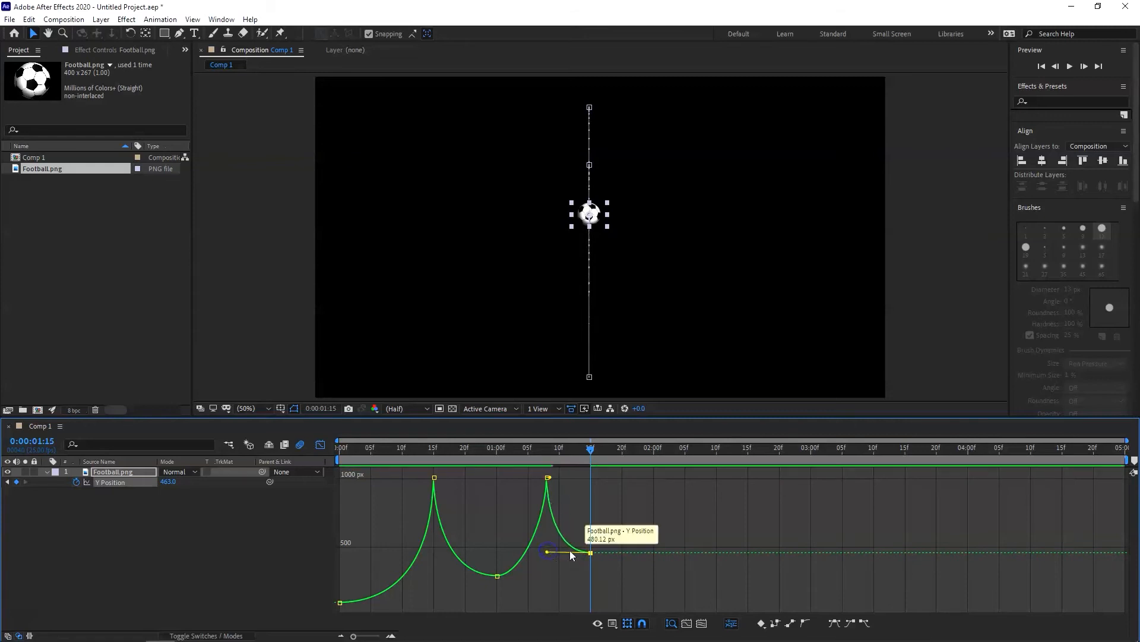
- Move the time indicator ahead past the second landing for the next, lower bounce
drag(590, 458, 617, 459)
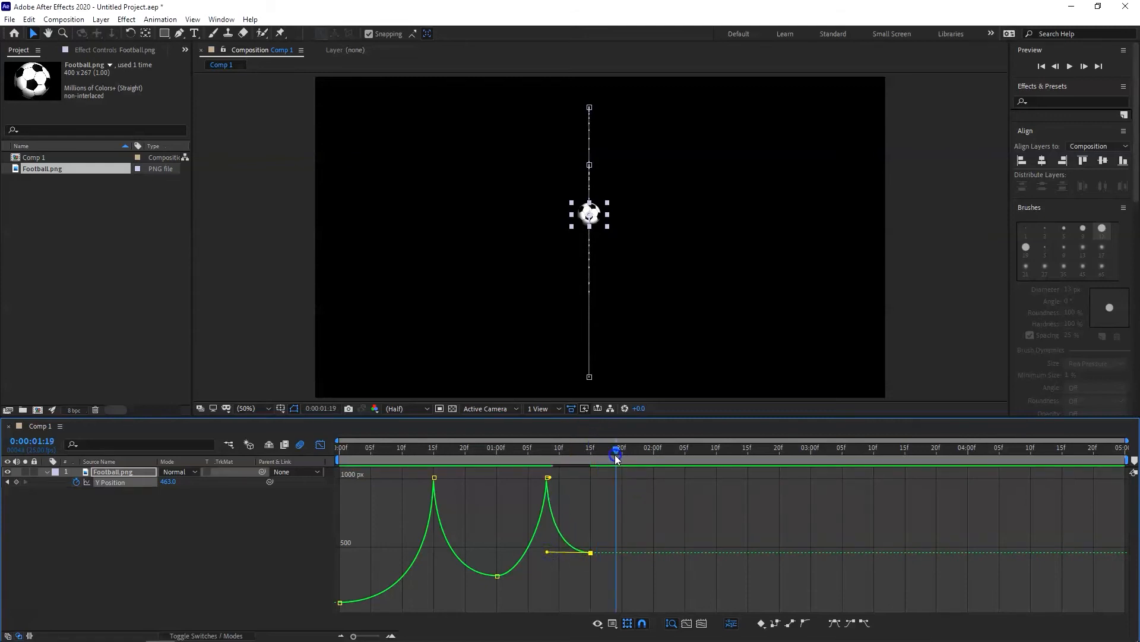
drag(617, 455, 626, 455)
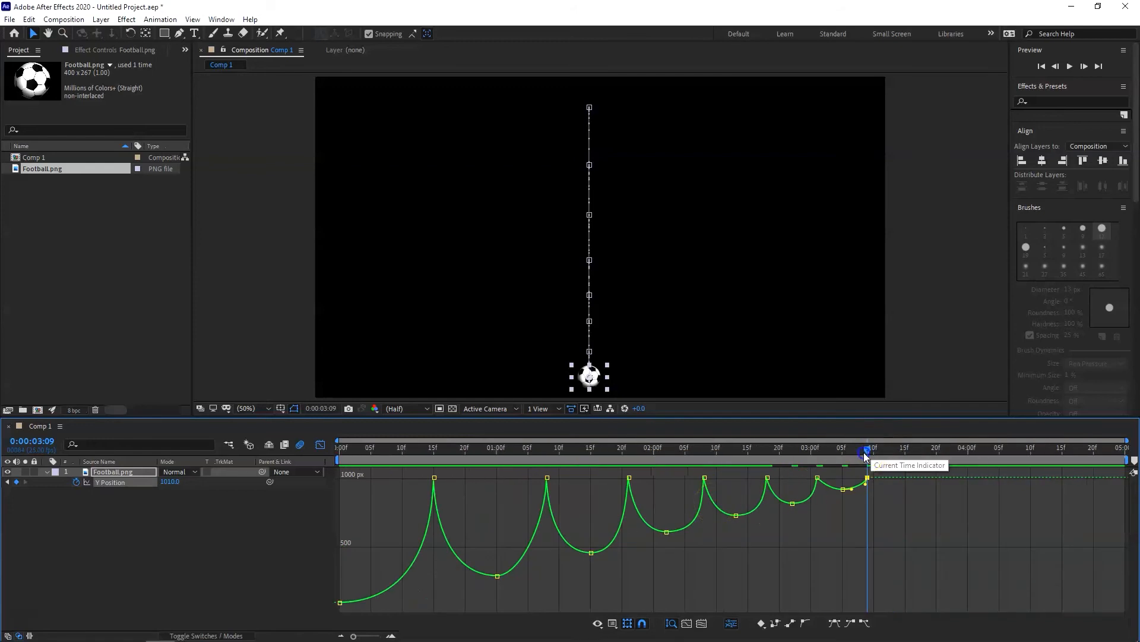
- At 0:00, set the football's X Position to about 88 at the composition's left edge
drag(866, 459, 818, 458)
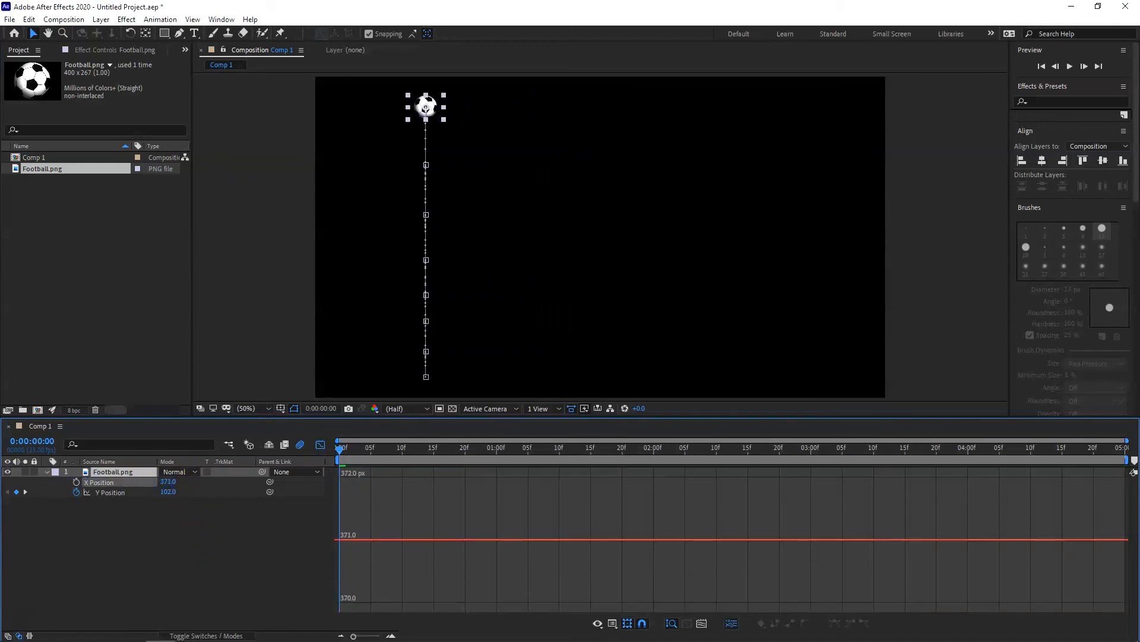
double_click(112, 471)
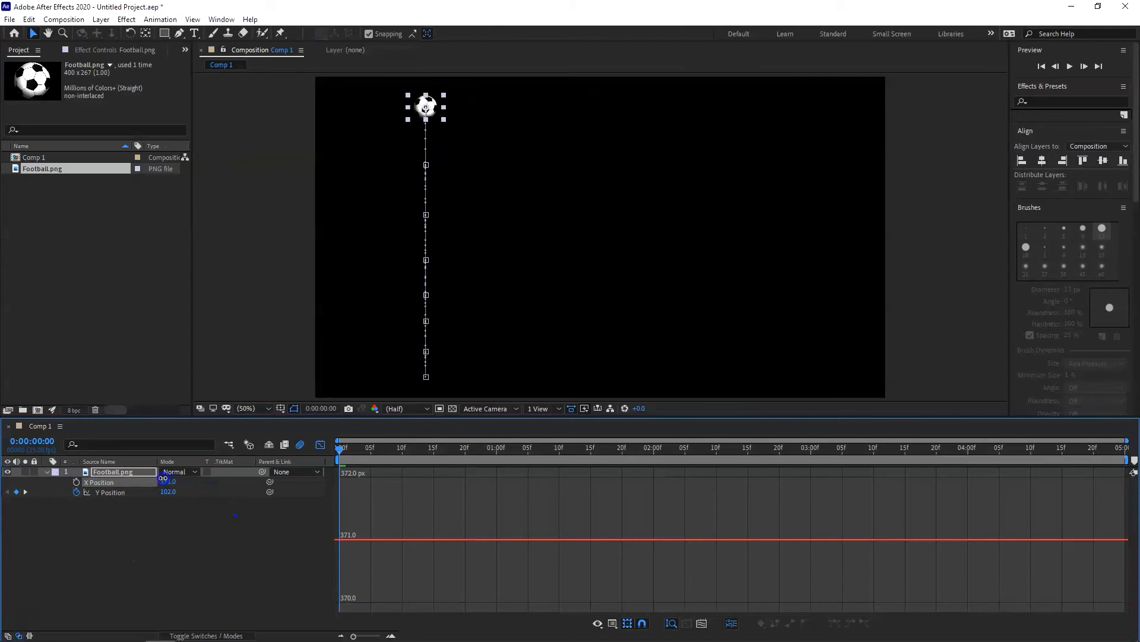
drag(425, 106, 343, 106)
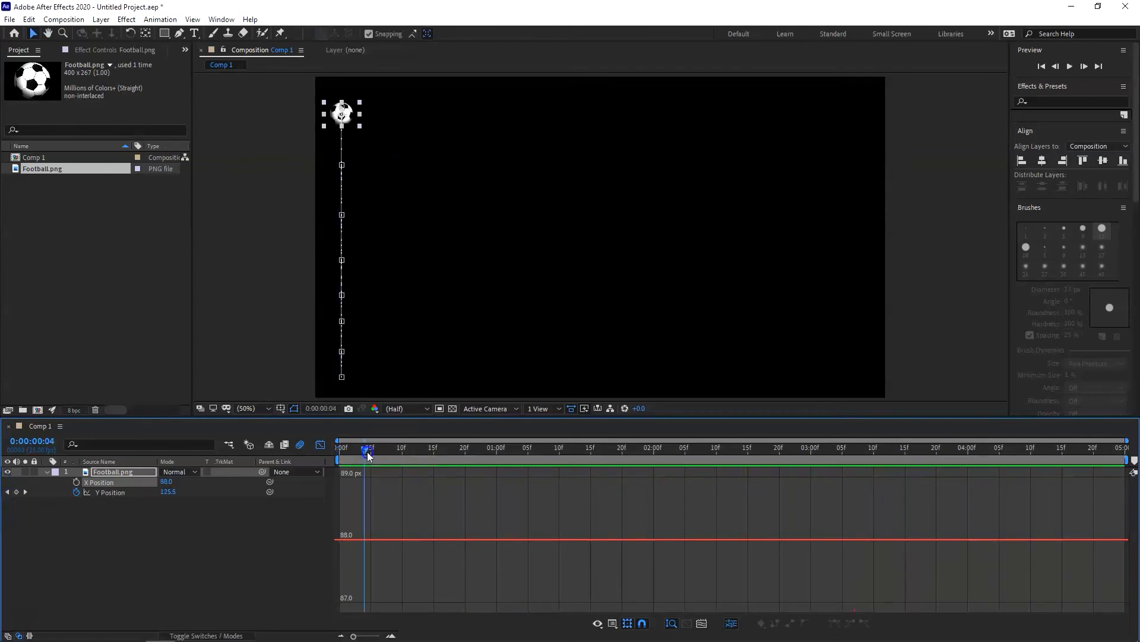
- Keyframe X Position from 0:00 so the bounces travel rightward, then review the path
click(340, 447)
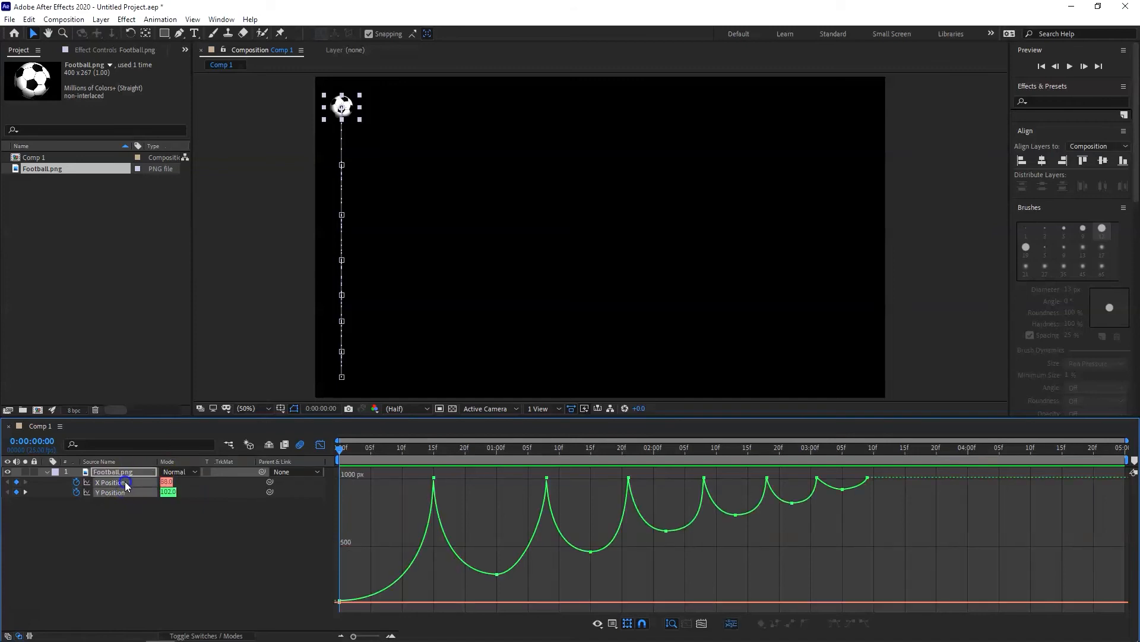
mouse_move(225, 480)
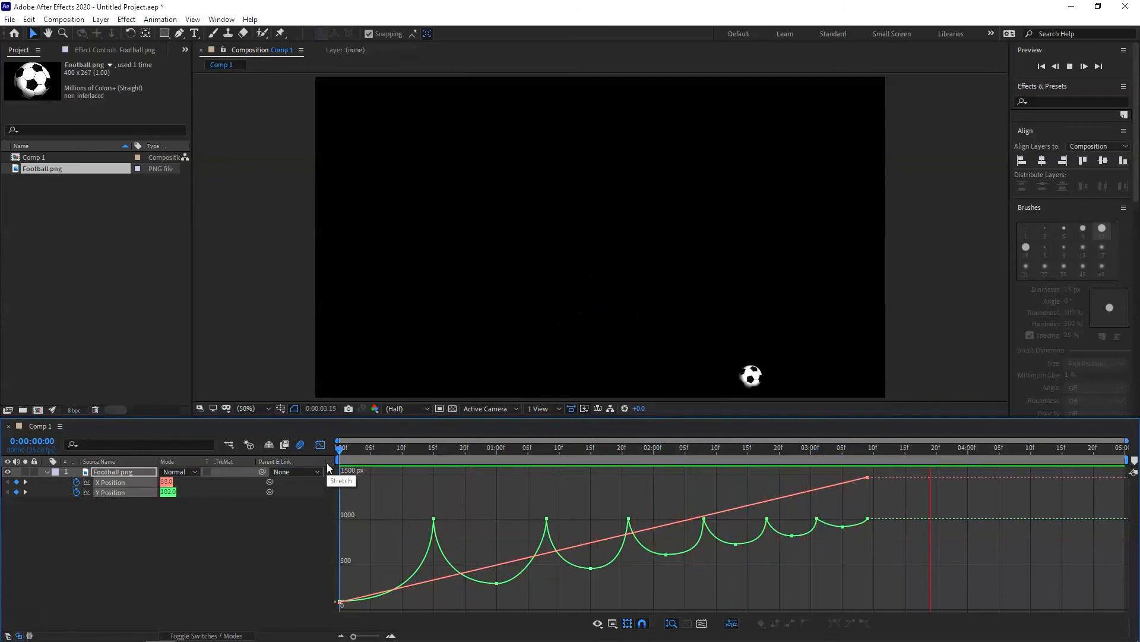
drag(338, 460, 863, 460)
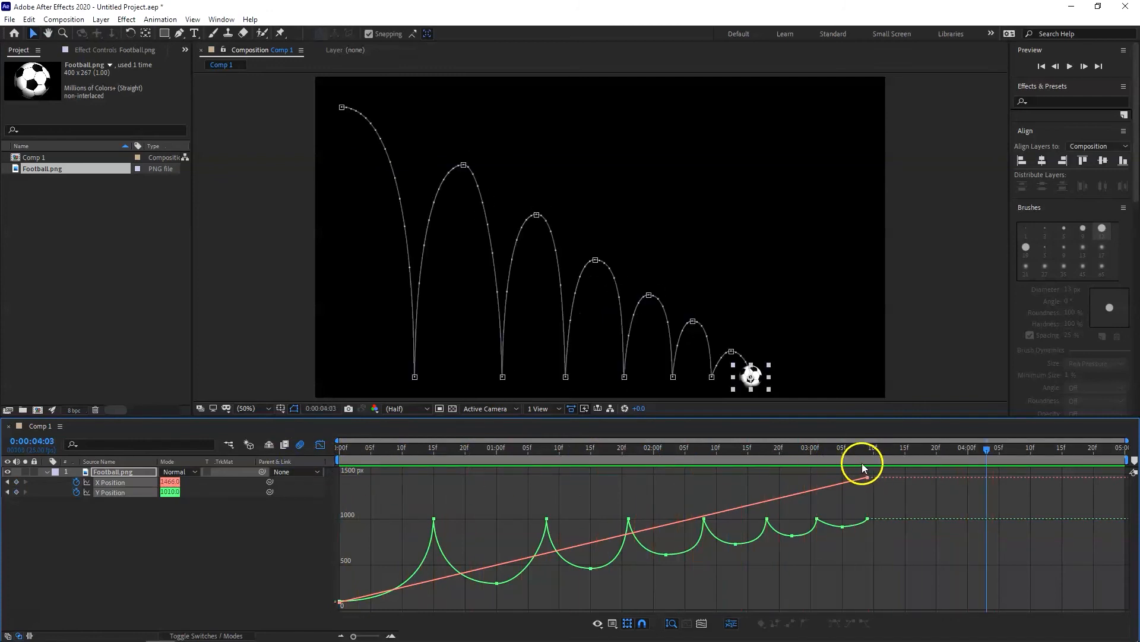
mouse_move(869, 463)
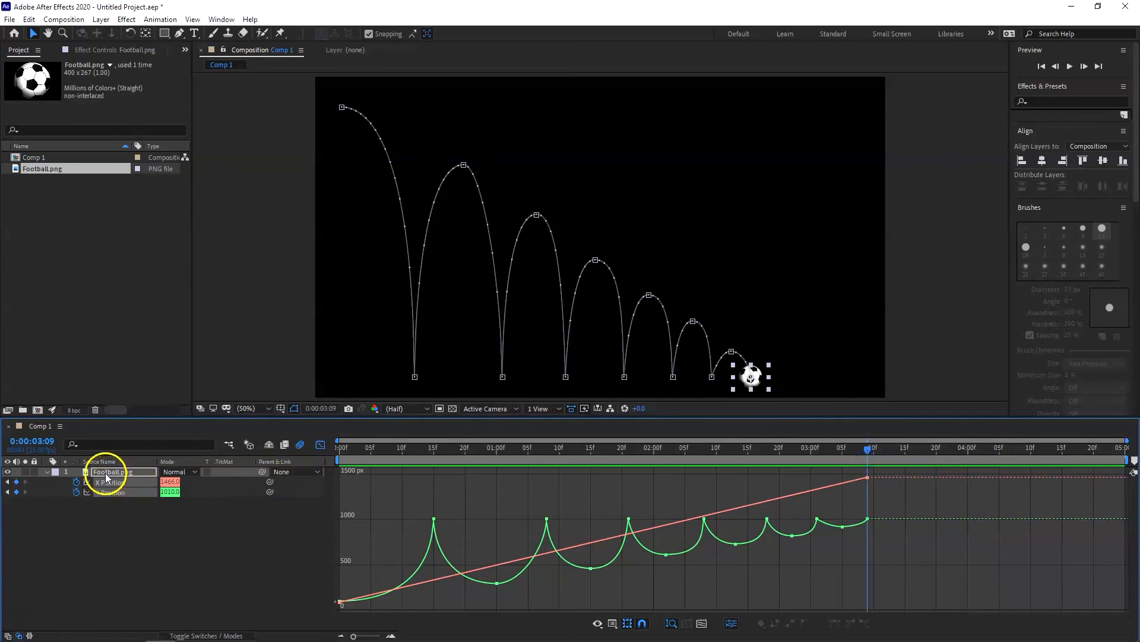
- After 3:09, set X Position to about 1799 so the ball rolls right along the ground
click(43, 473)
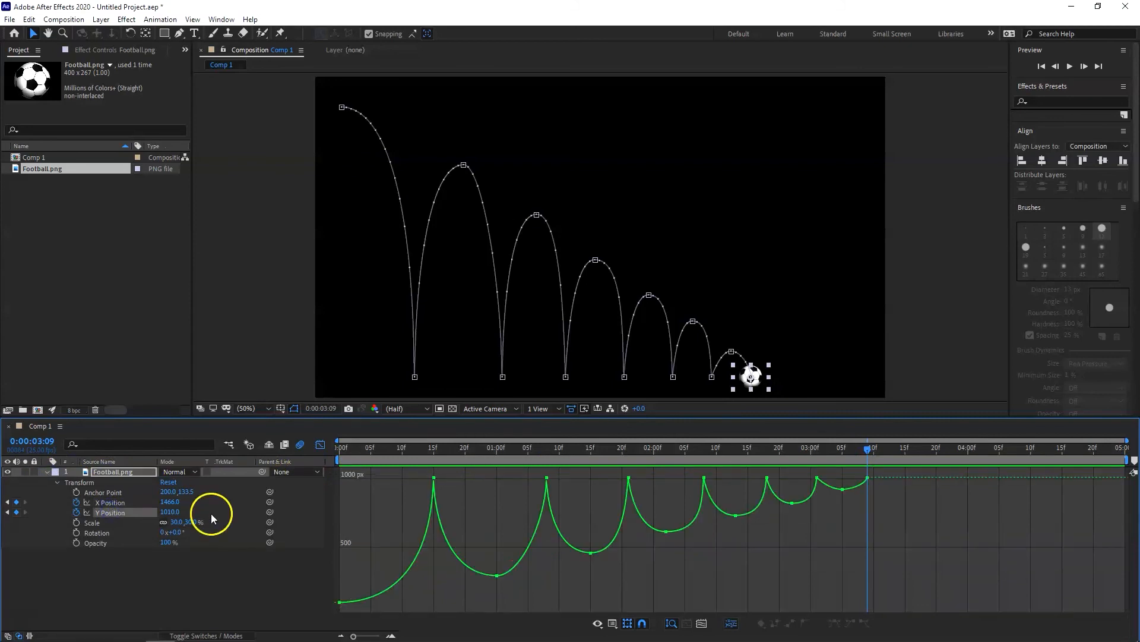
mouse_move(868, 454)
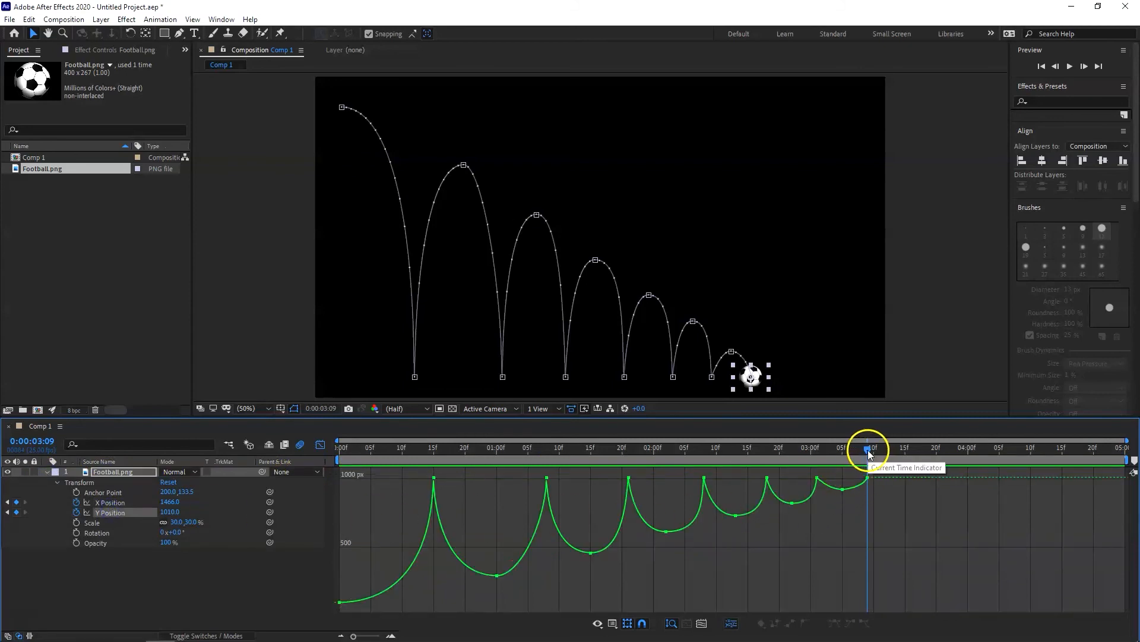
drag(867, 447, 892, 446)
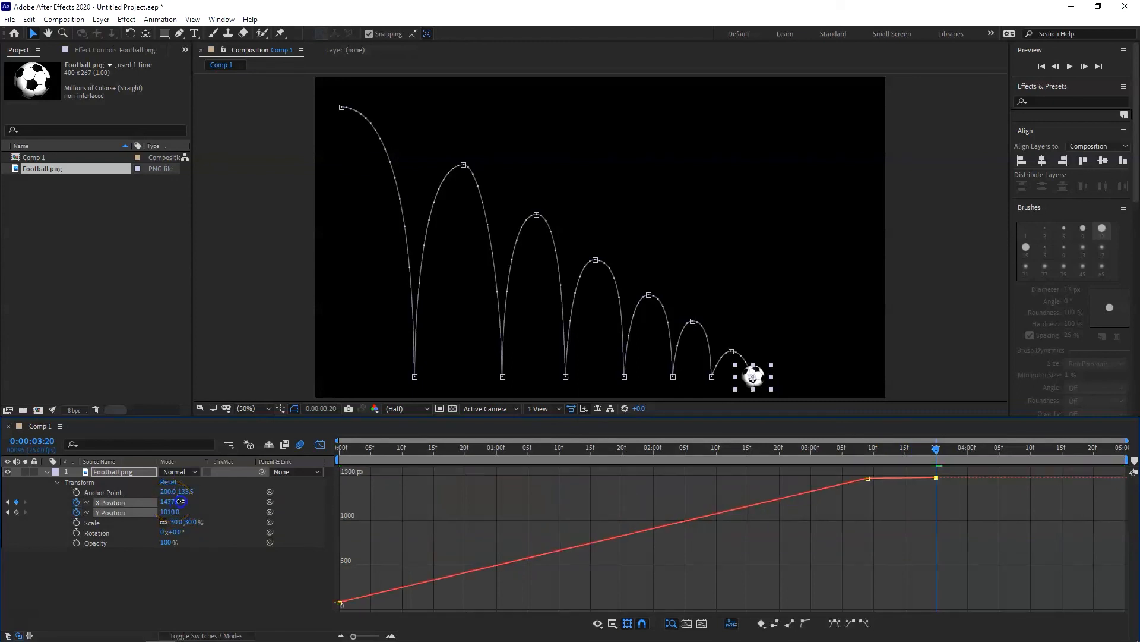
drag(755, 377, 850, 376)
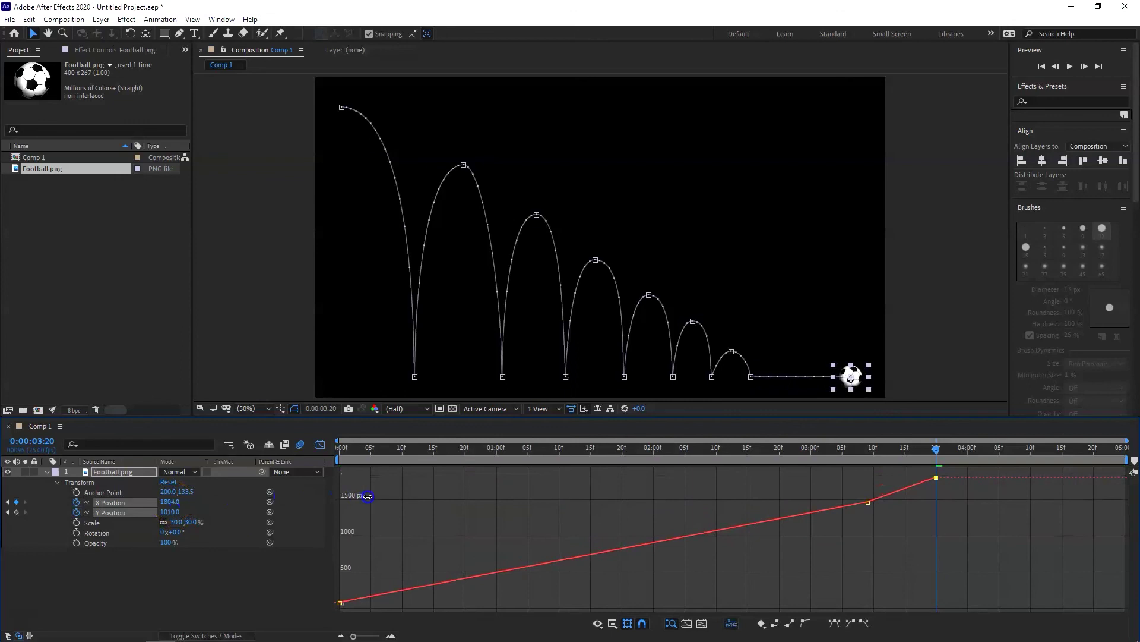
drag(850, 376, 877, 377)
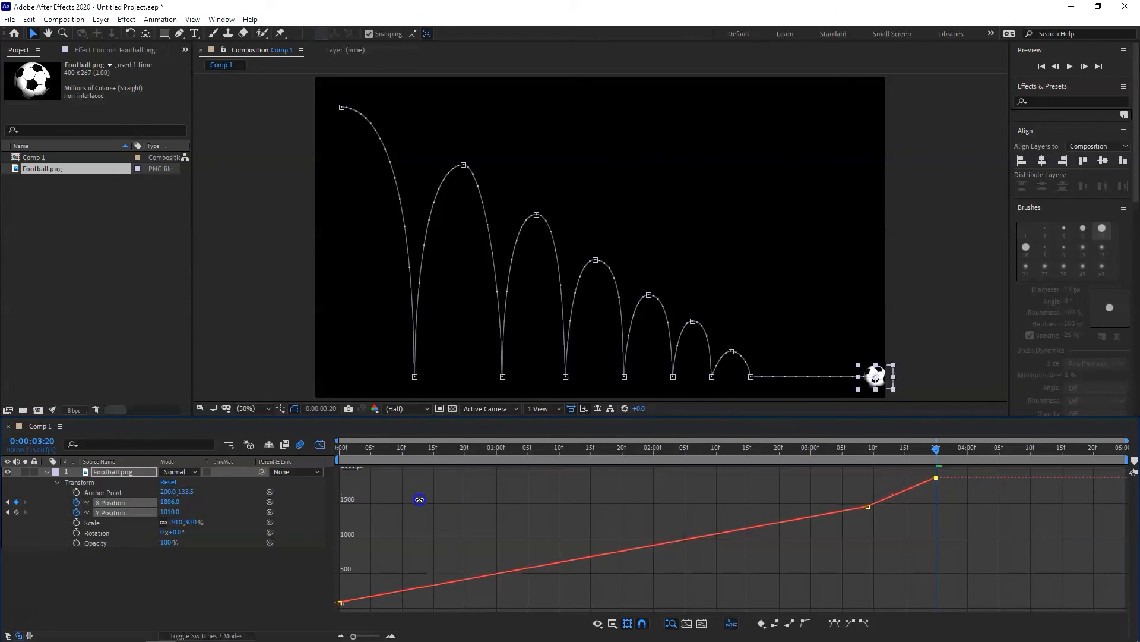
drag(877, 377, 886, 376)
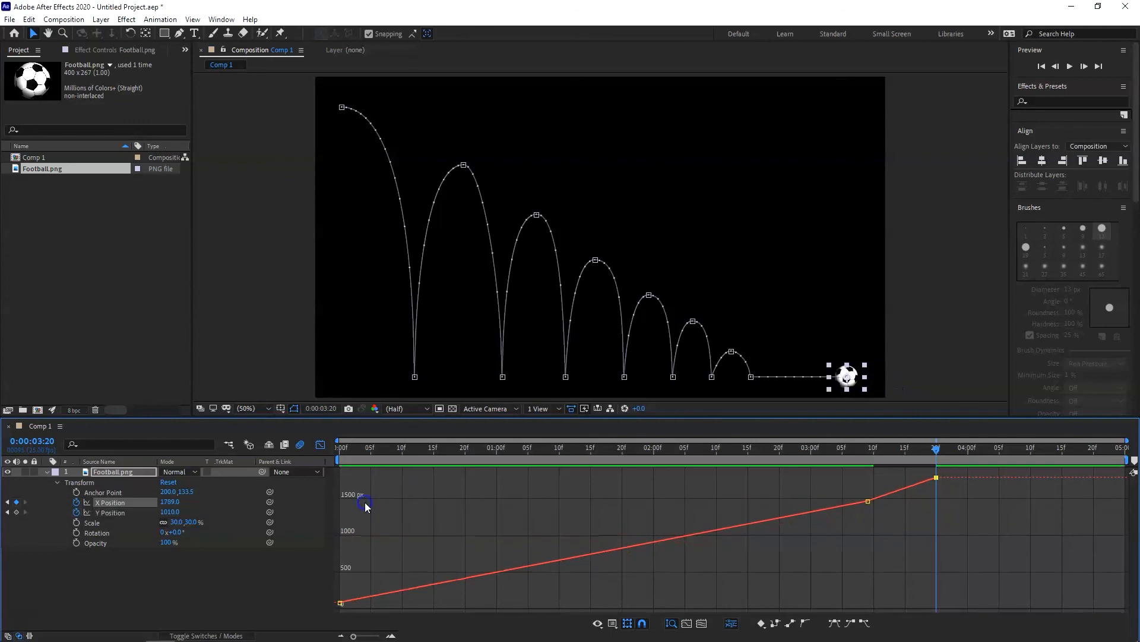
click(109, 512)
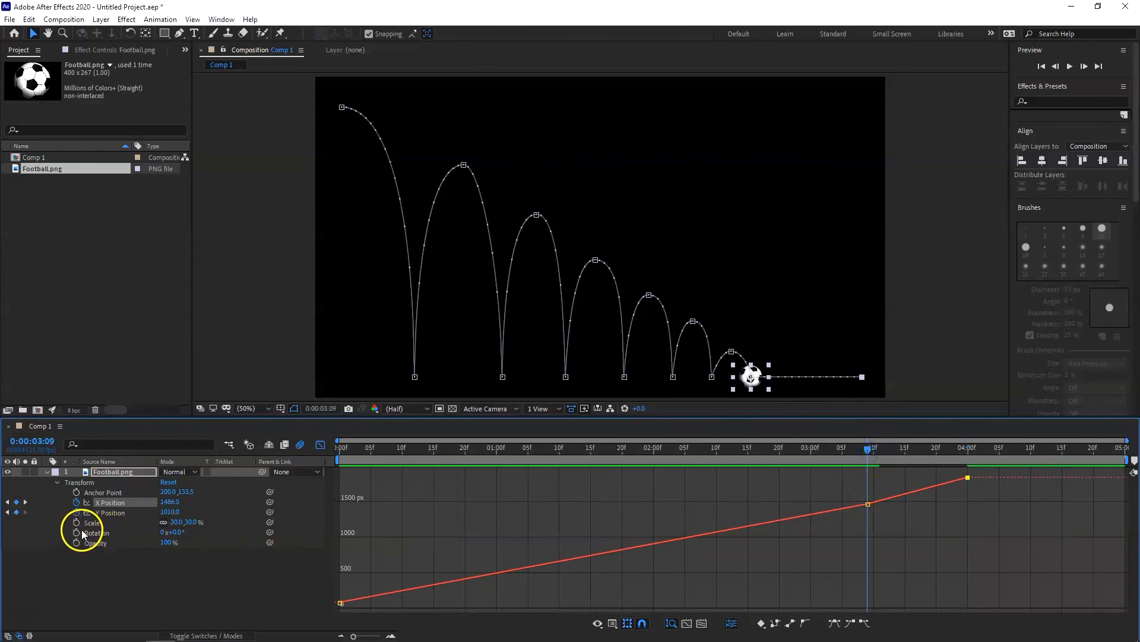
- Keyframe Rotation from 3:09 to 4x+0° at 4:00, then return to the animation start
click(108, 532)
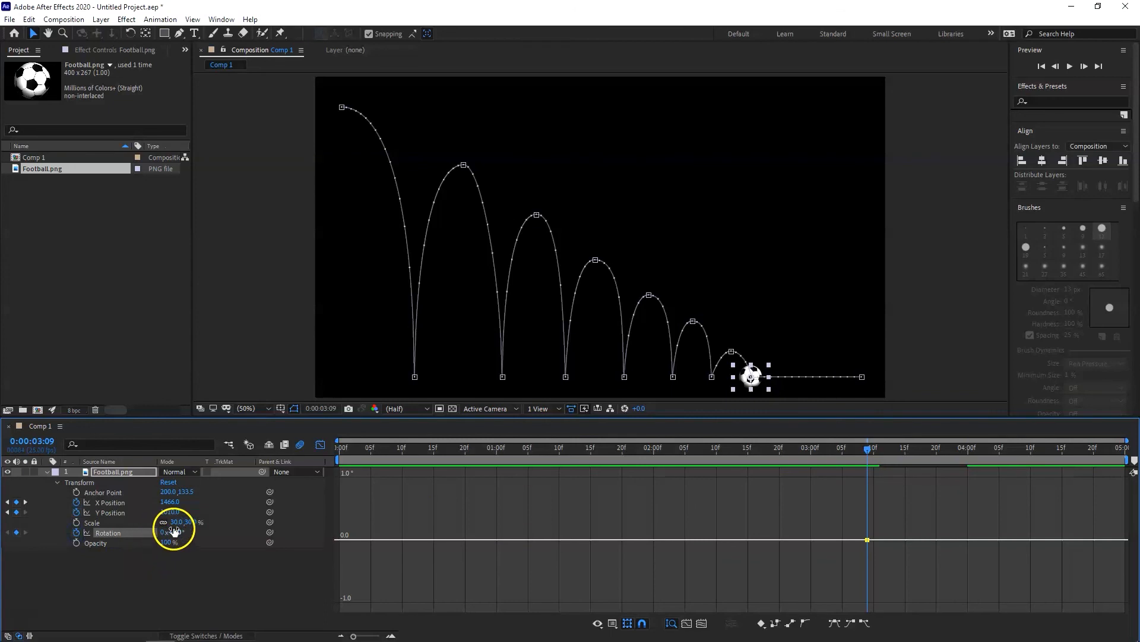
drag(867, 456, 892, 456)
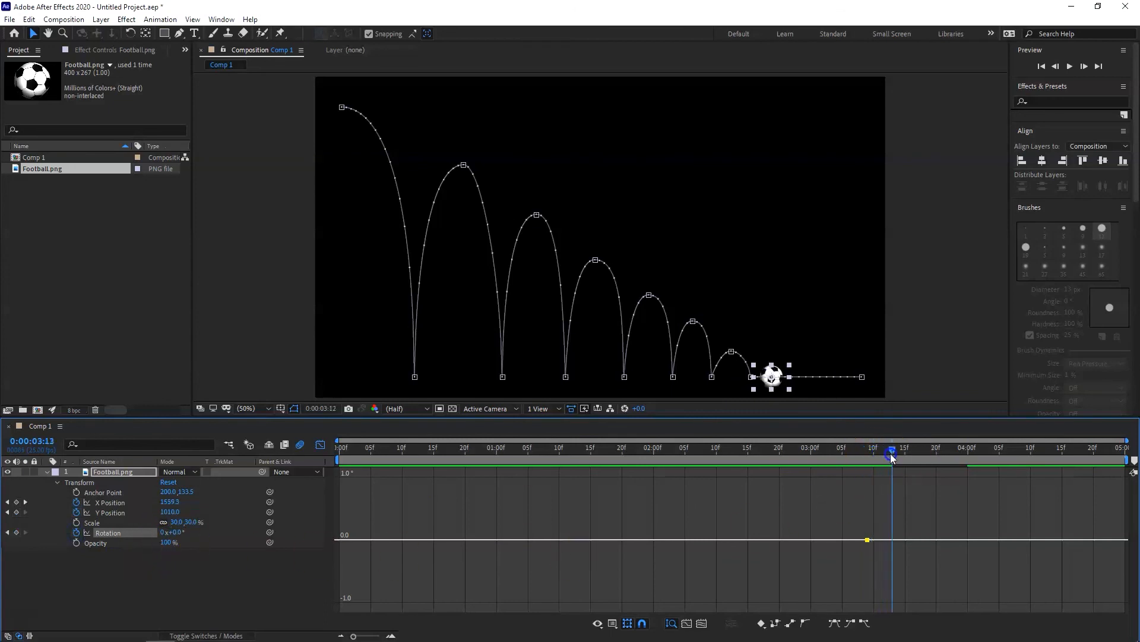
drag(892, 458, 967, 459)
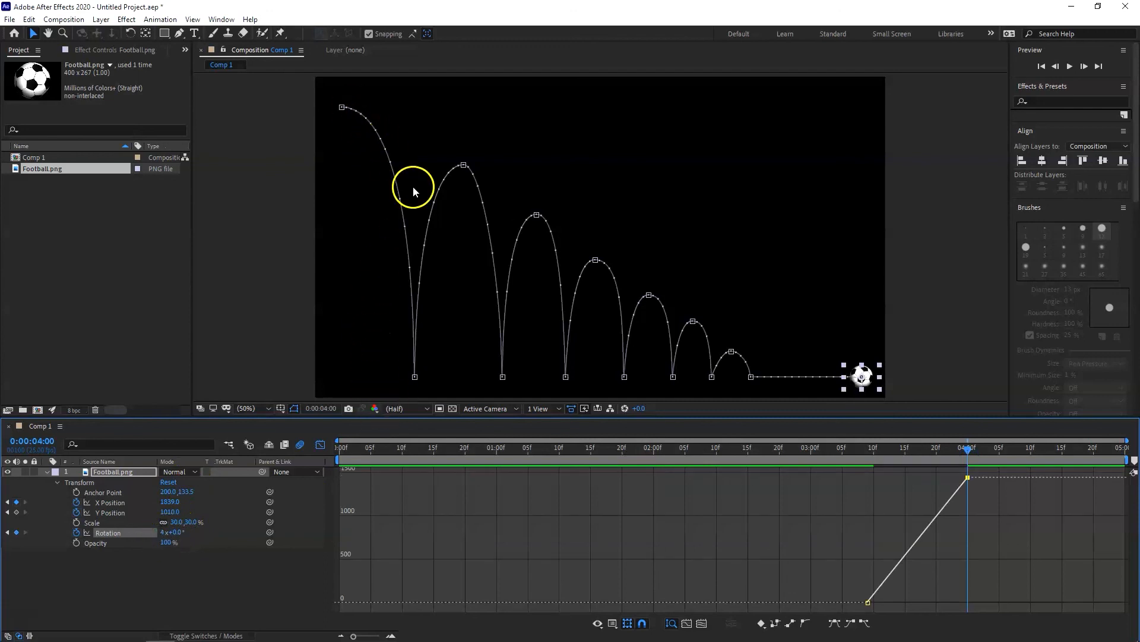
click(340, 447)
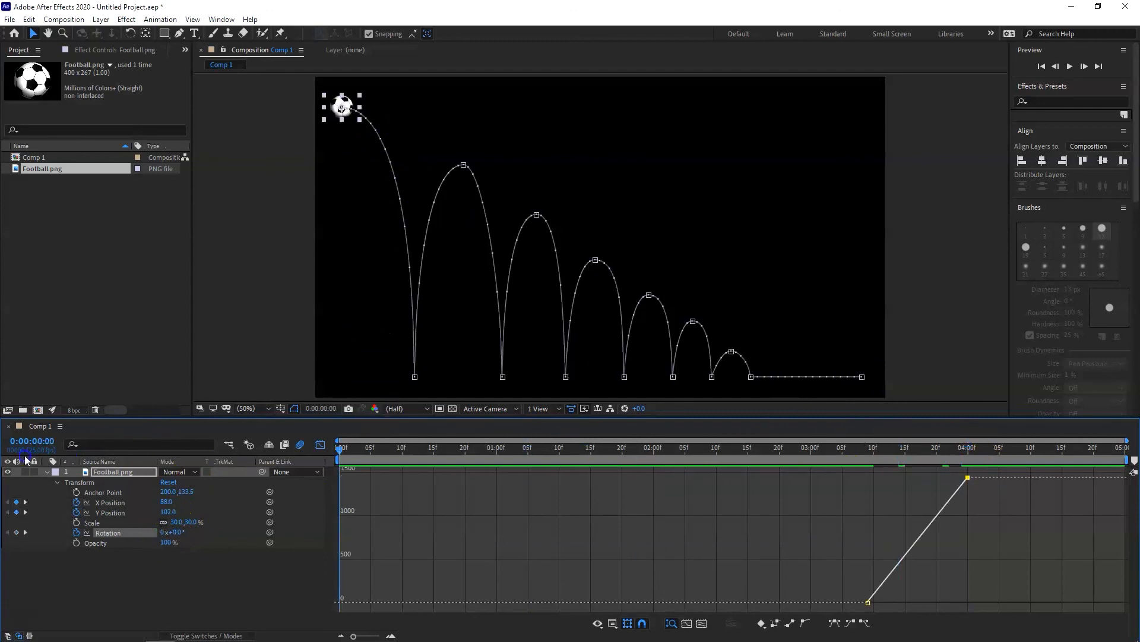